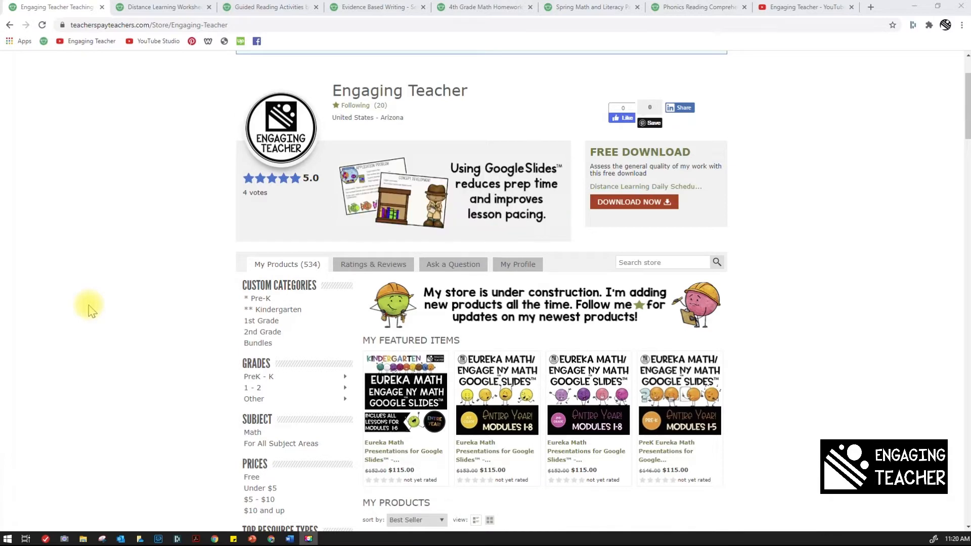
# - Scroll the Engaging Teacher store page down to My Featured Items and My Products
pyautogui.scroll(-3)
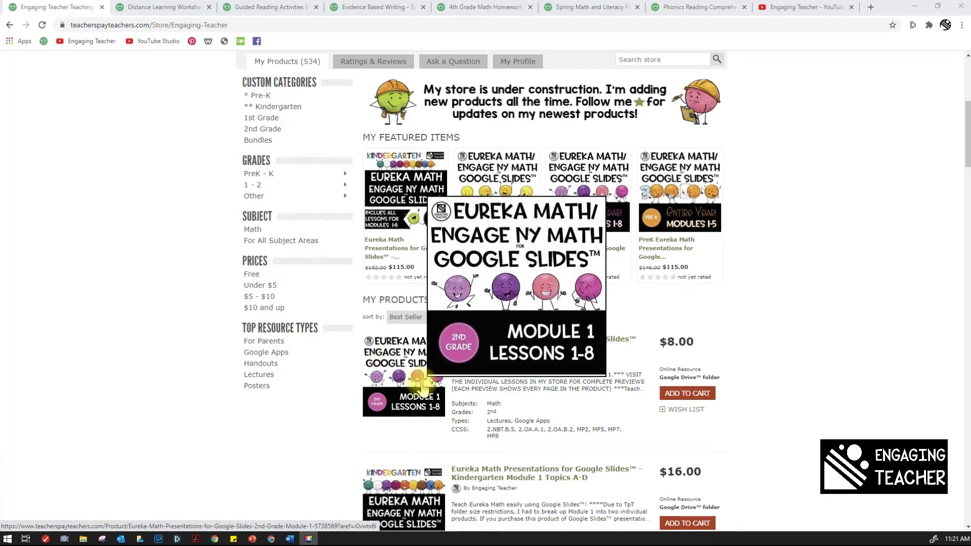
pyautogui.scroll(-3)
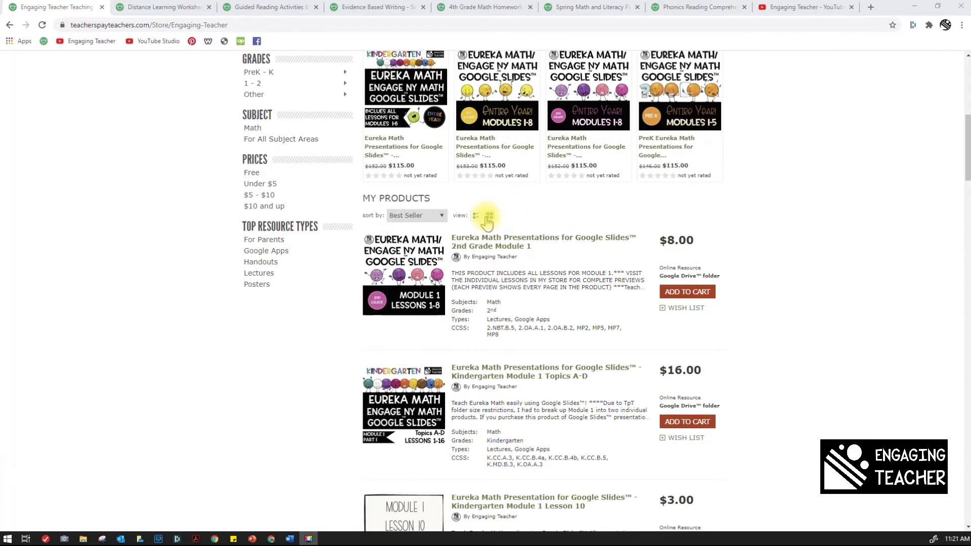
# - Switch My Products to grid view and scroll through the Eureka Math cover thumbnails
pyautogui.click(489, 215)
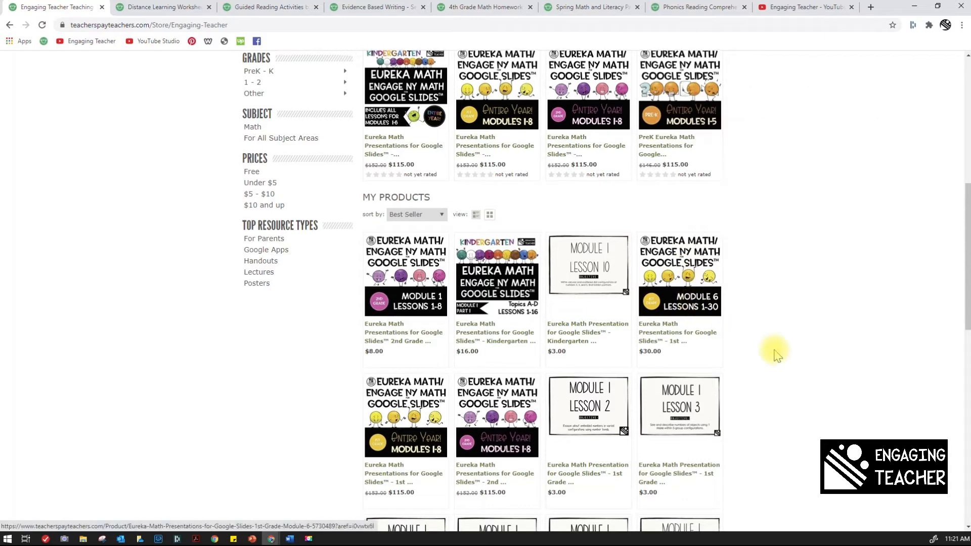
pyautogui.scroll(-3)
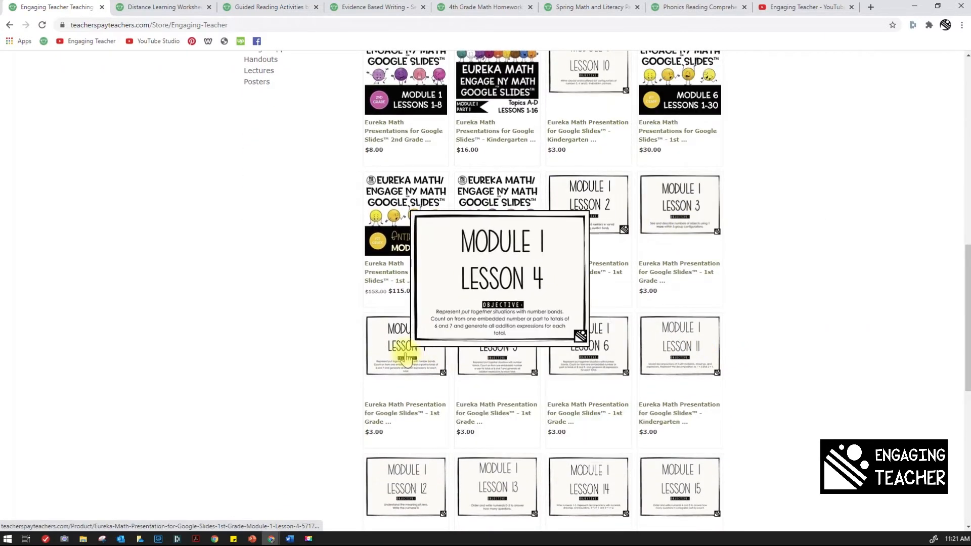
pyautogui.moveTo(679, 347)
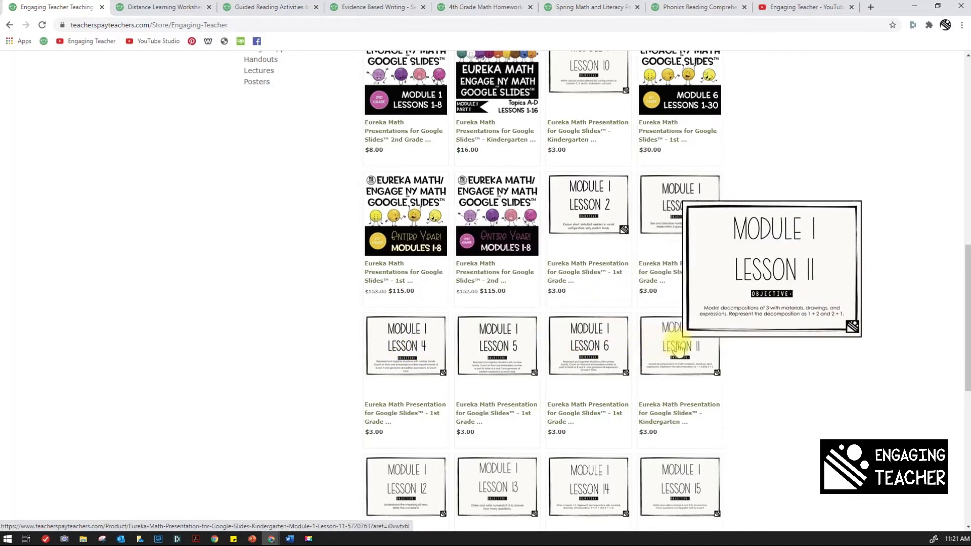
pyautogui.moveTo(805, 257)
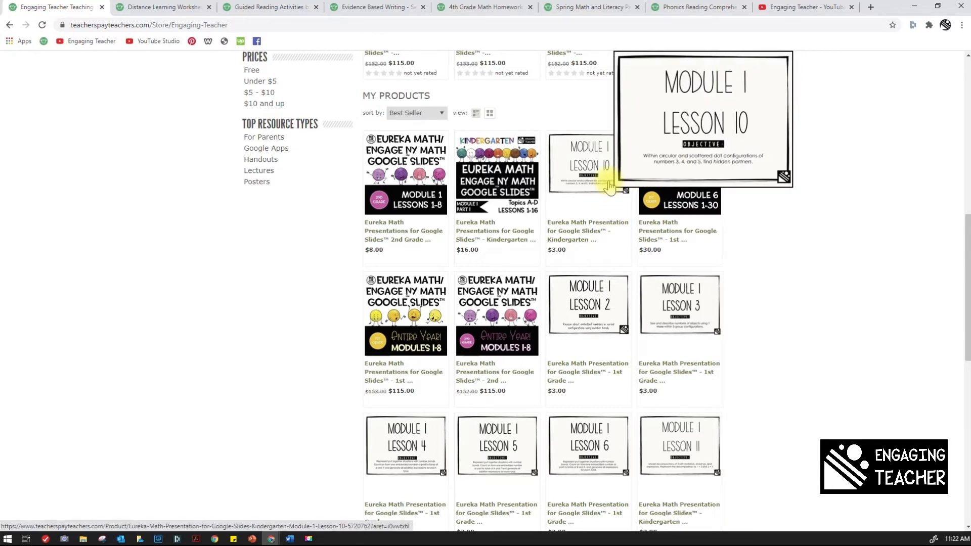
pyautogui.moveTo(852, 179)
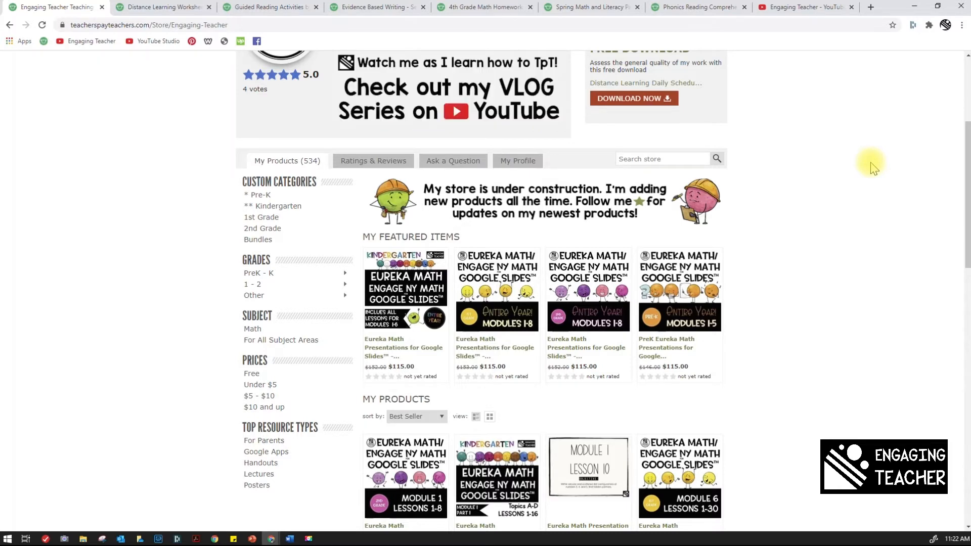
pyautogui.moveTo(880, 336)
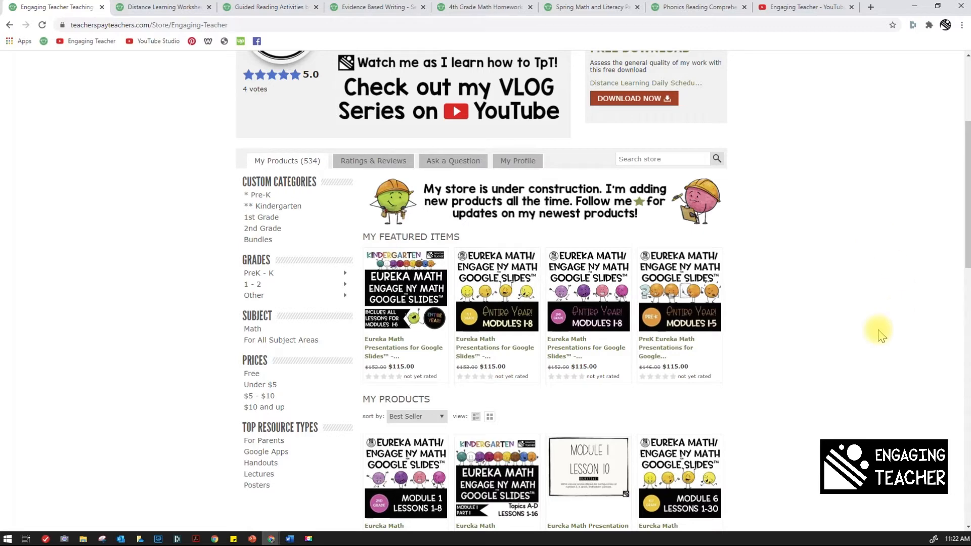
pyautogui.moveTo(587, 468)
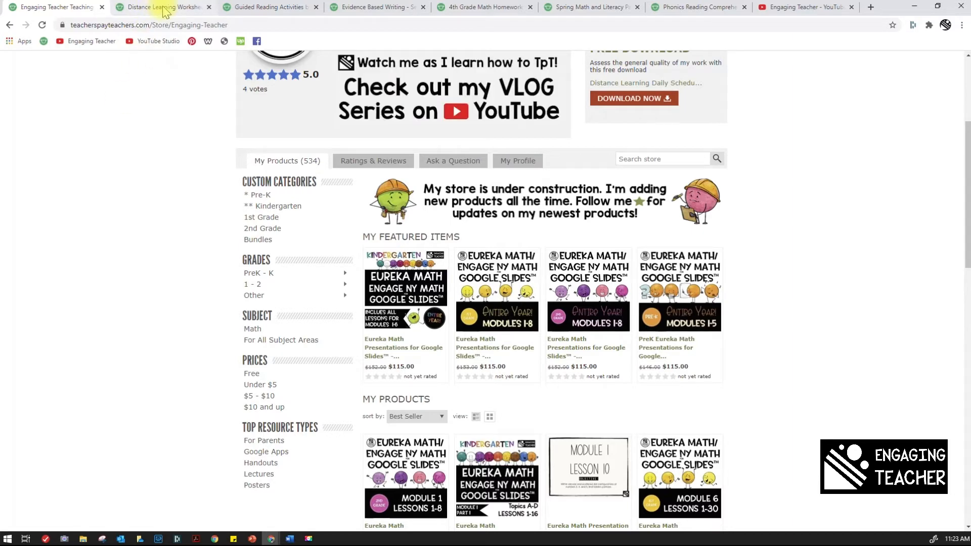
# - Browse distance learning results, then the Guided Reading Activities and Evidence Based Writing – Set 1 pages
pyautogui.click(163, 7)
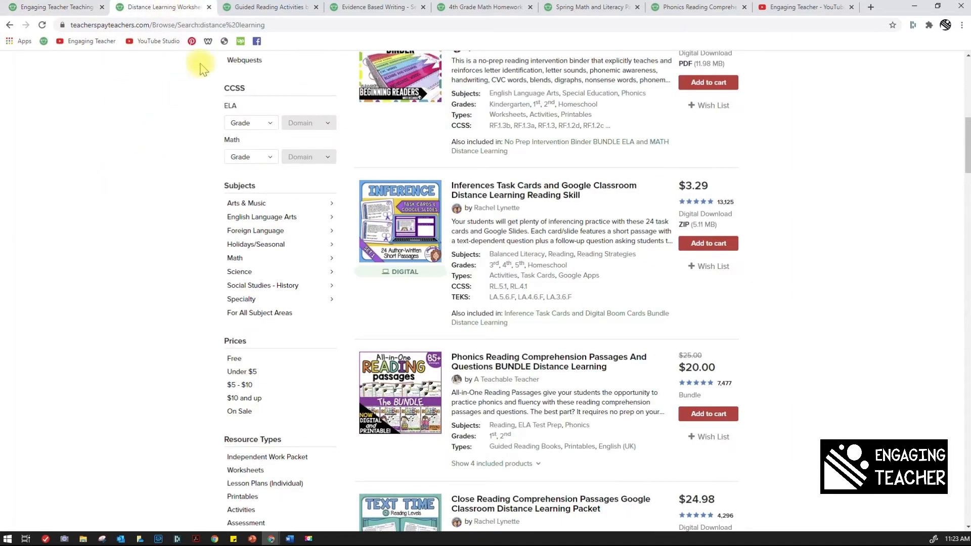
pyautogui.scroll(-3)
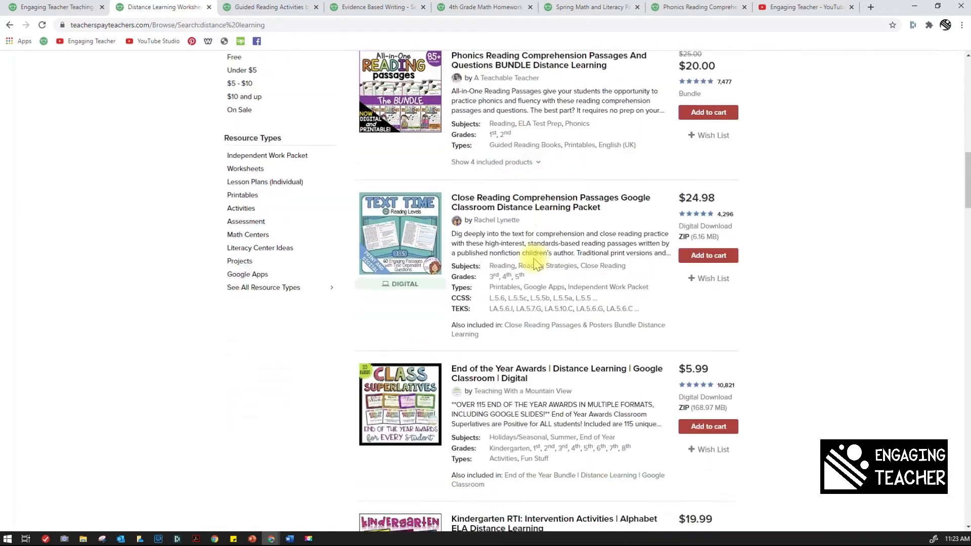
pyautogui.scroll(-3)
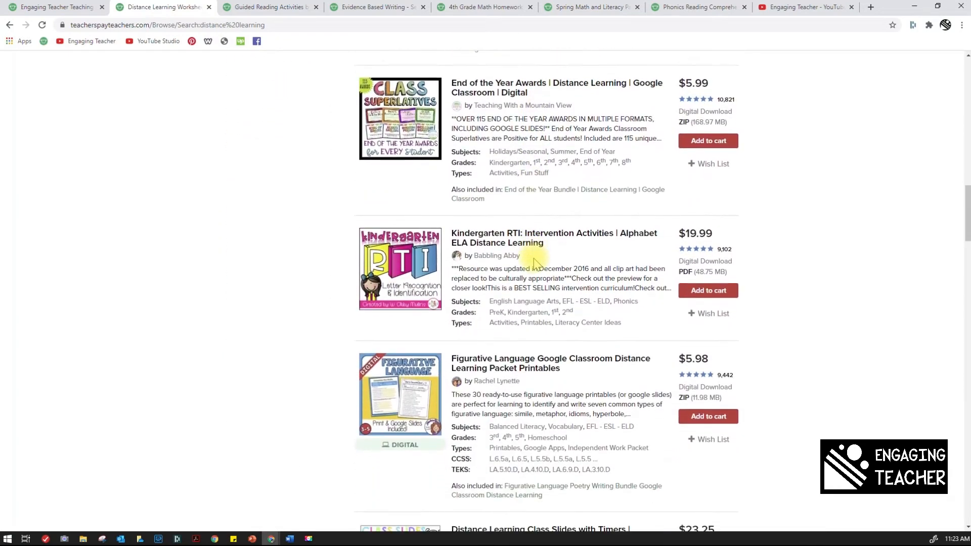
pyautogui.scroll(-3)
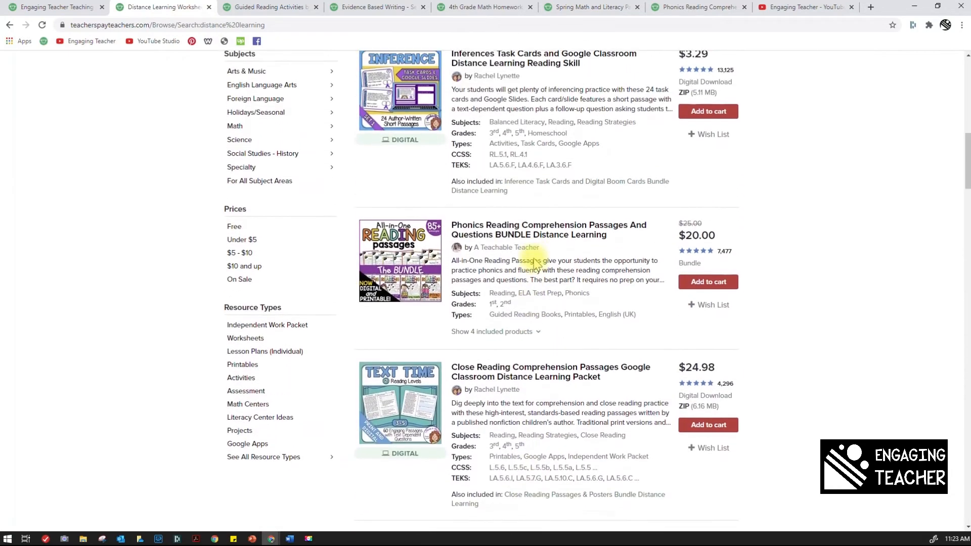
pyautogui.click(269, 6)
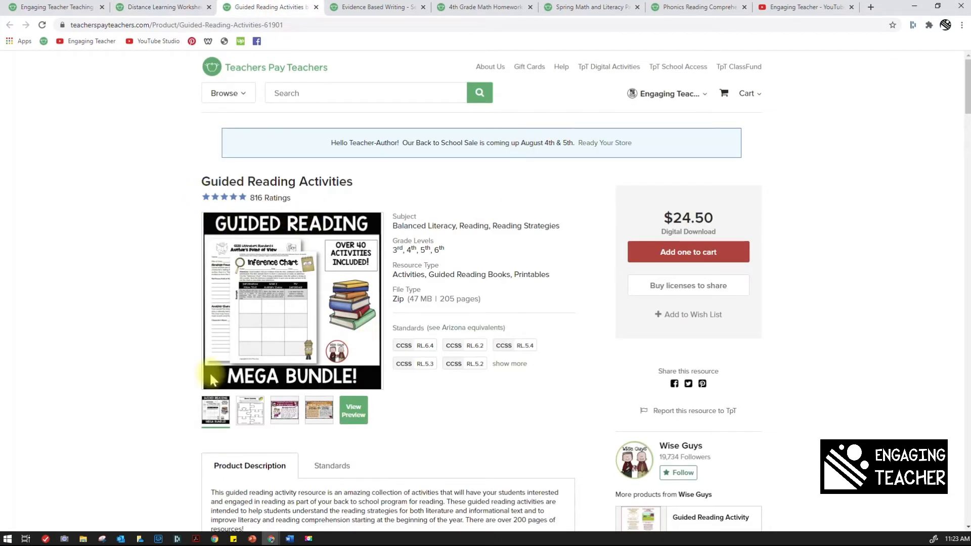
pyautogui.moveTo(207, 271)
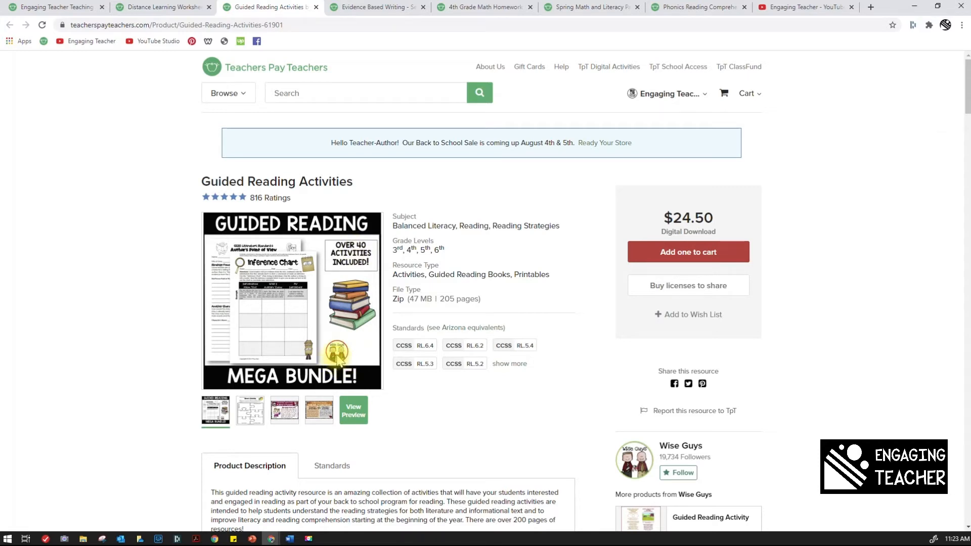
pyautogui.moveTo(322, 280)
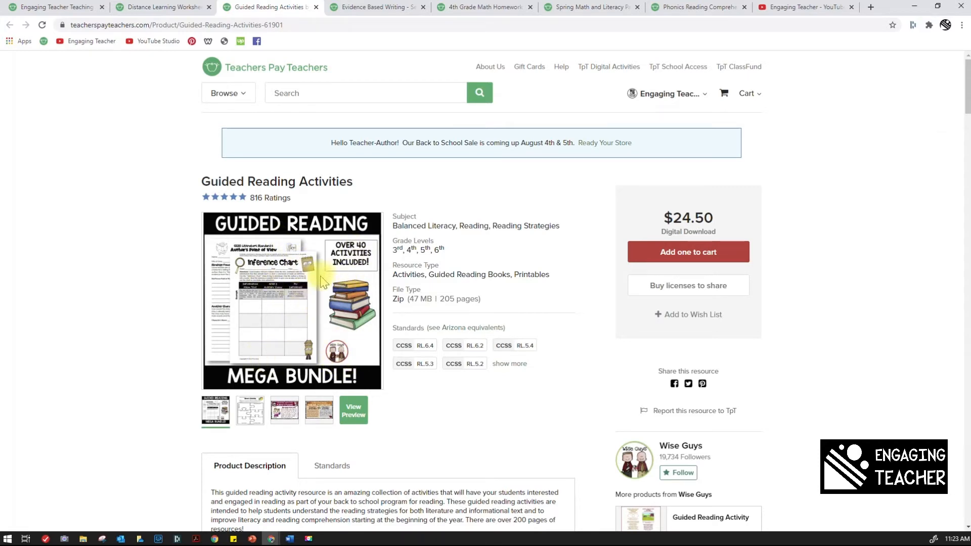
pyautogui.moveTo(382, 128)
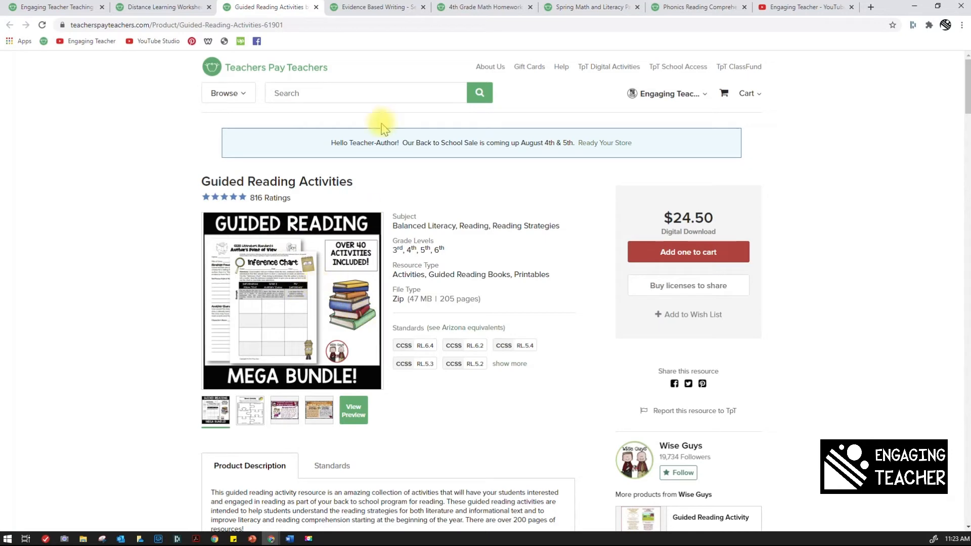
pyautogui.click(375, 7)
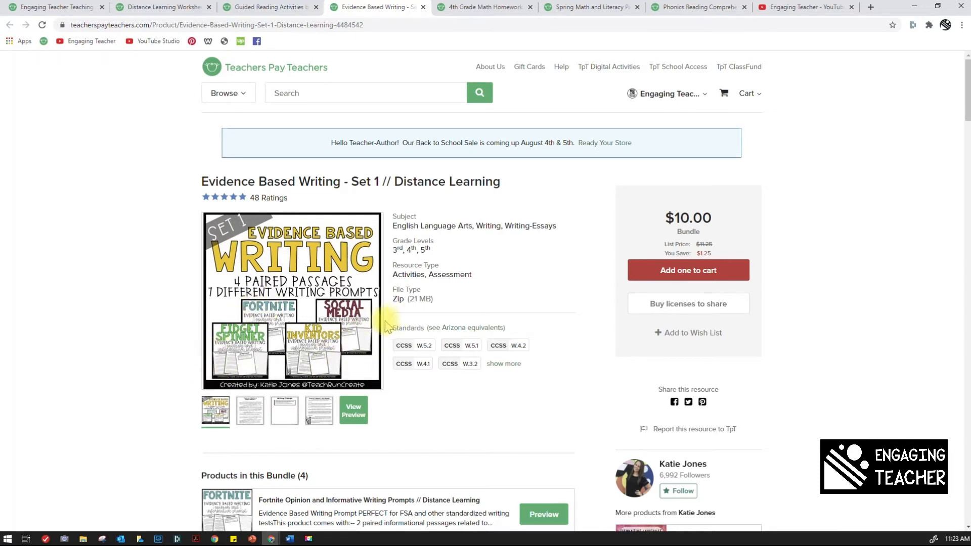
pyautogui.moveTo(208, 396)
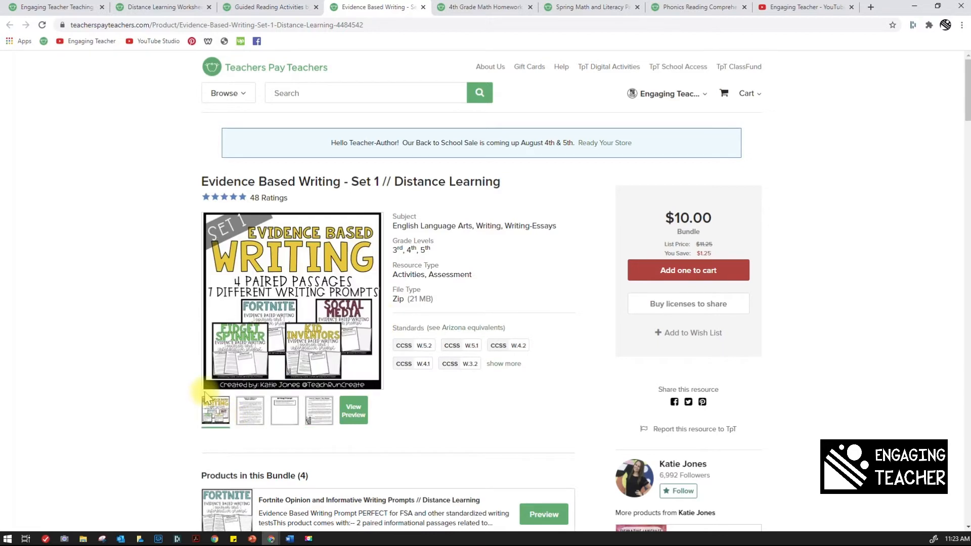
pyautogui.moveTo(372, 389)
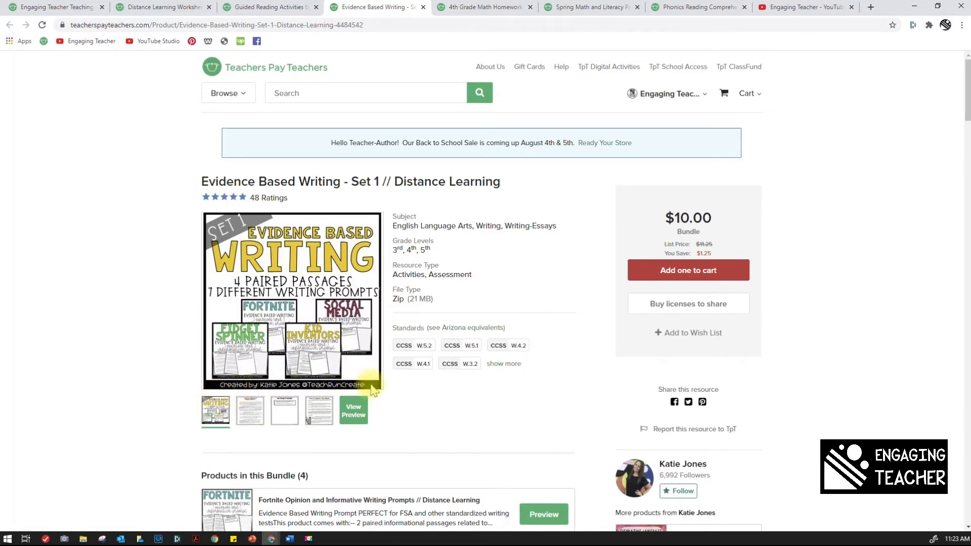
pyautogui.moveTo(446, 6)
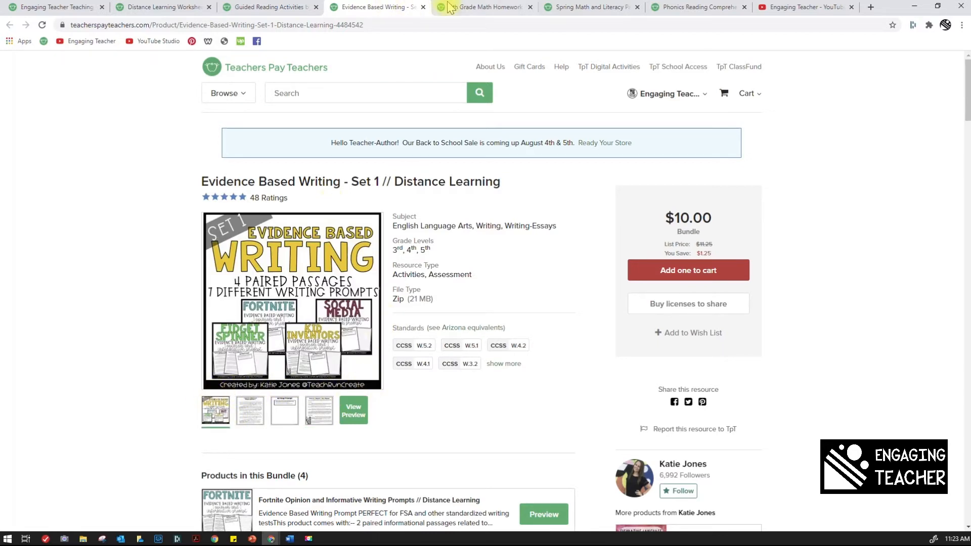
# - View the 4th Grade Math Homework, Spring Math and Literacy Packet, and Phonics Reading Comprehension BUNDLE pages
pyautogui.click(485, 6)
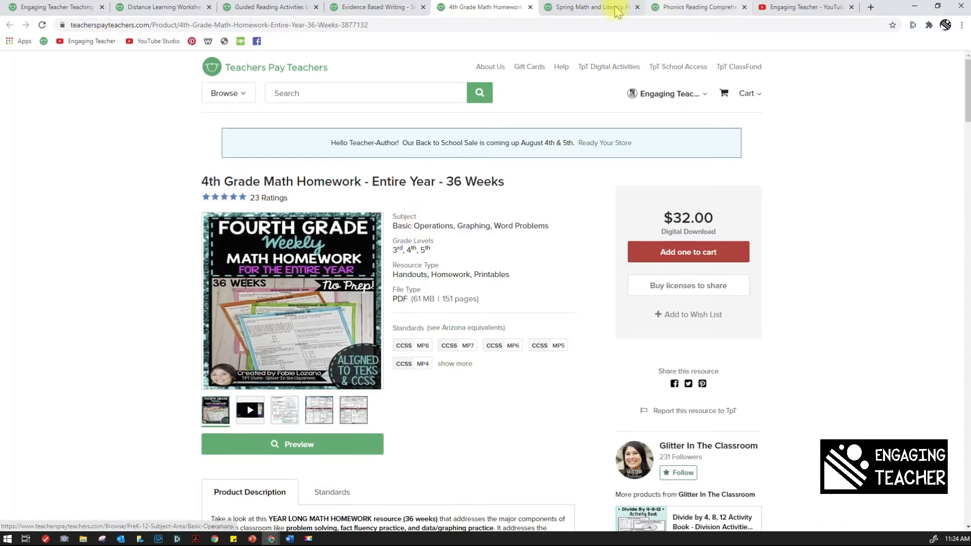
pyautogui.click(588, 6)
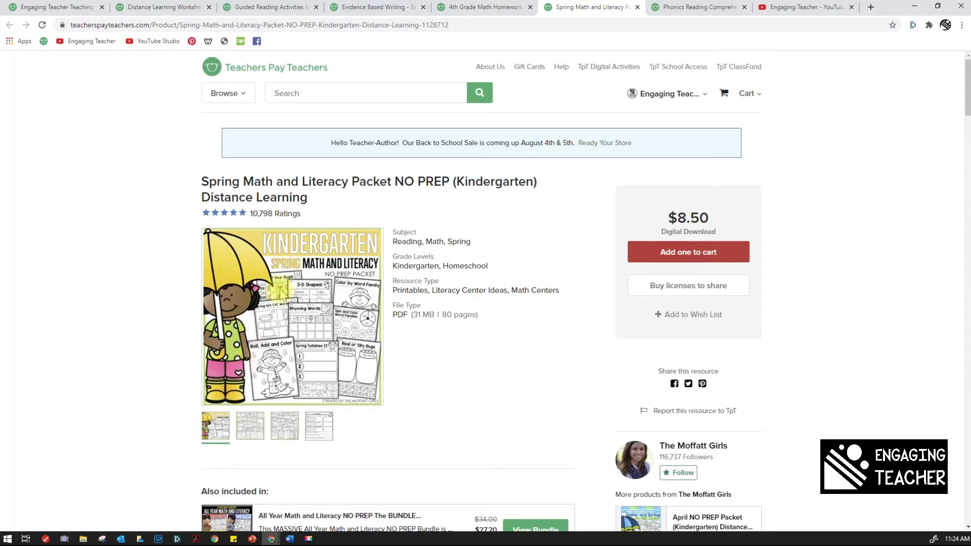
pyautogui.moveTo(315, 369)
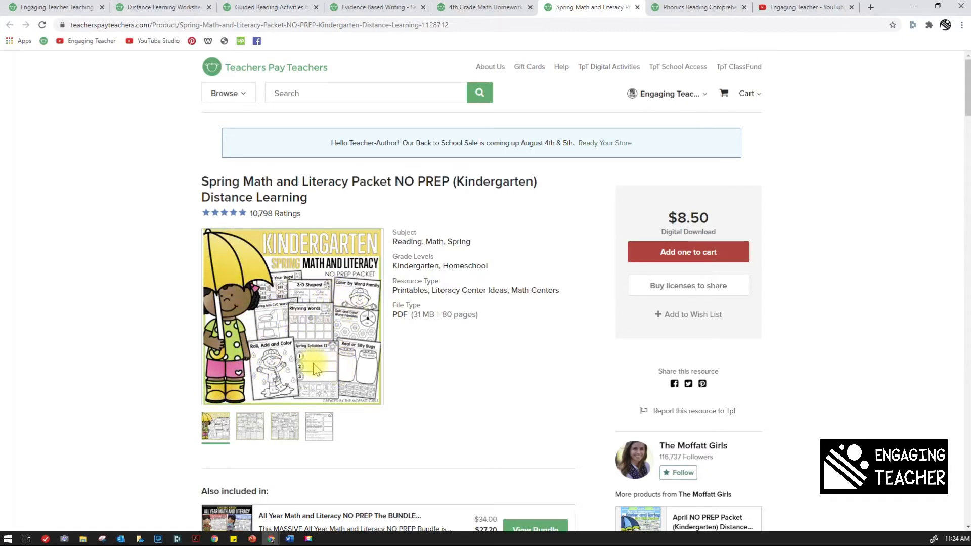
pyautogui.moveTo(340, 235)
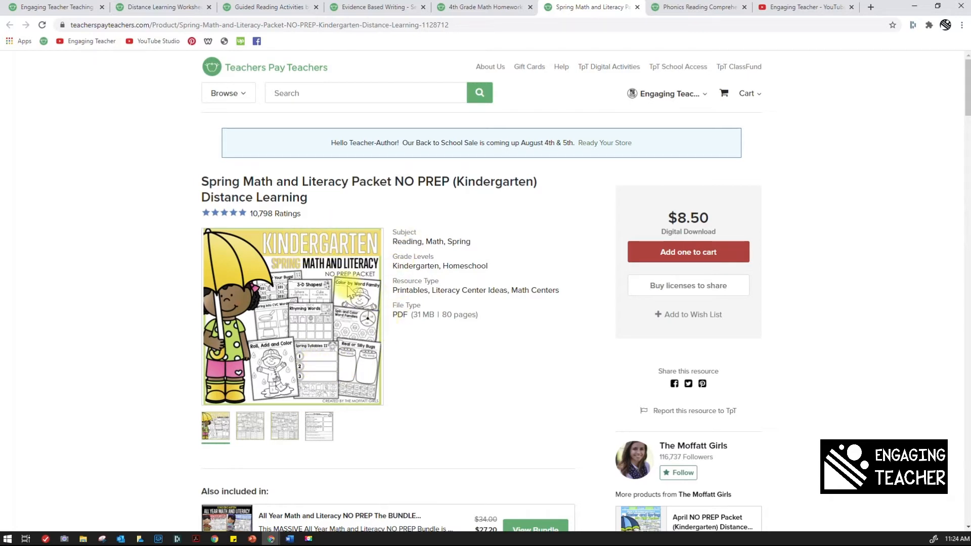
pyautogui.click(697, 6)
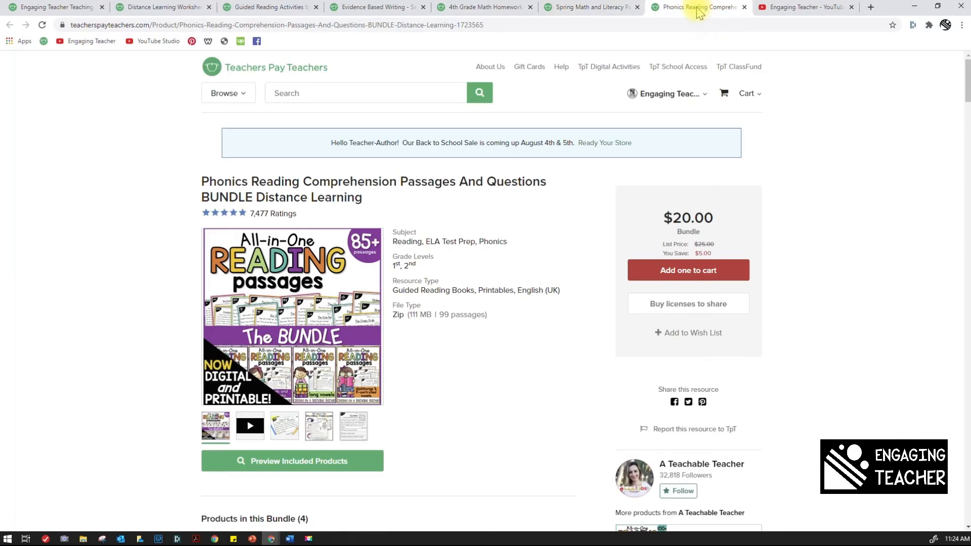
pyautogui.moveTo(286, 376)
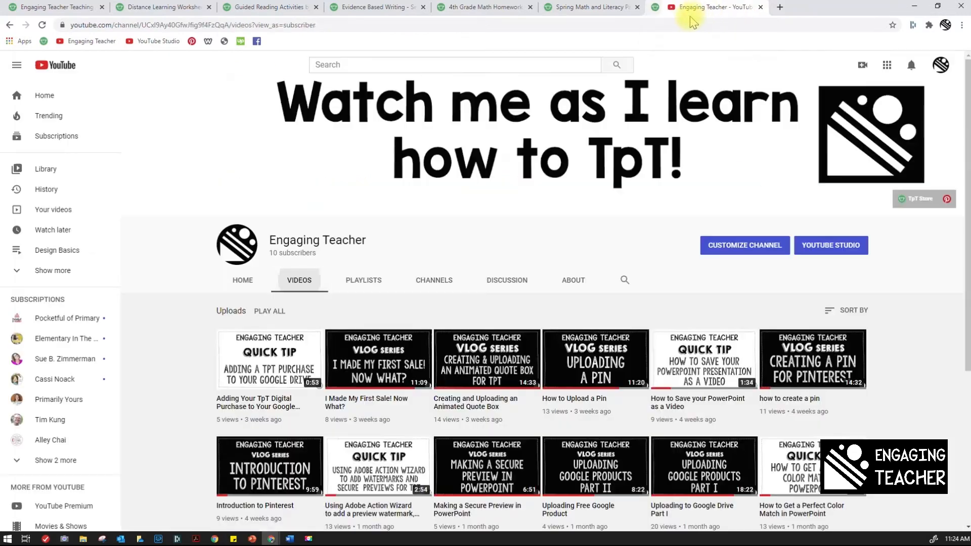
# - Close the extra product tabs and Play All on the channel's Design Basics playlist
pyautogui.click(483, 6)
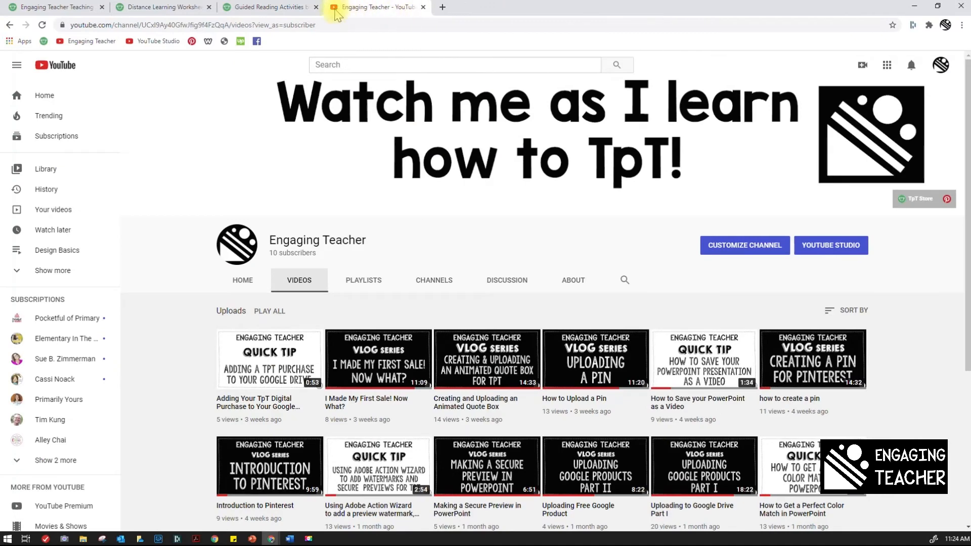
pyautogui.click(163, 7)
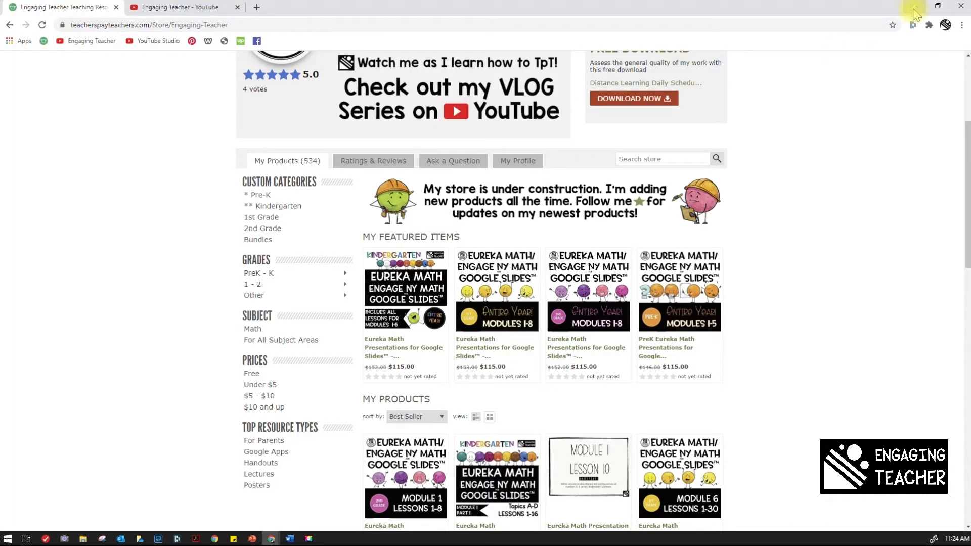
pyautogui.moveTo(916, 12)
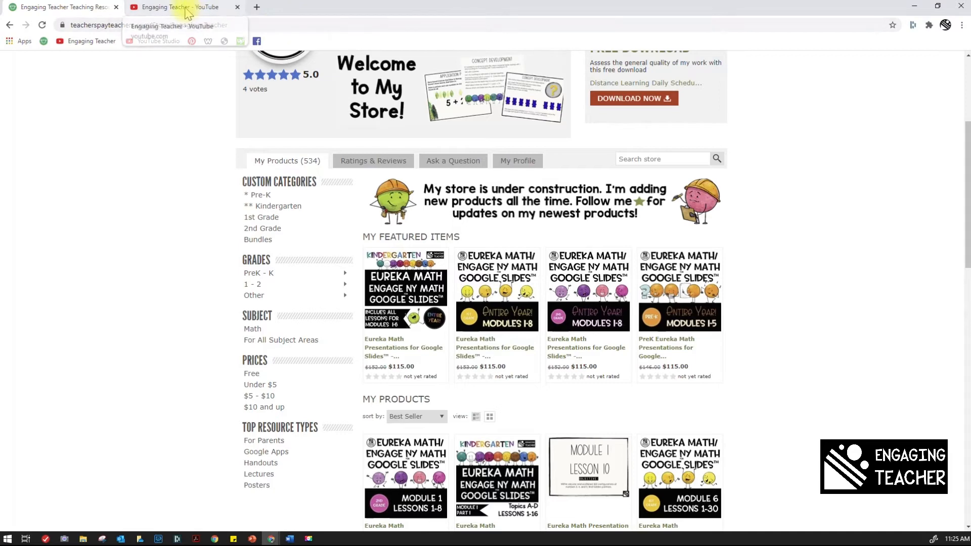
pyautogui.click(180, 7)
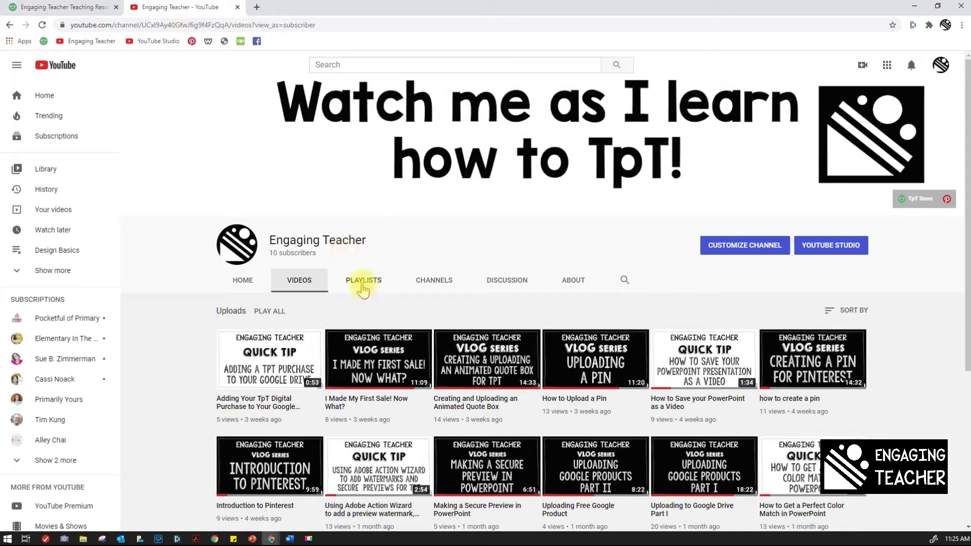
pyautogui.click(364, 280)
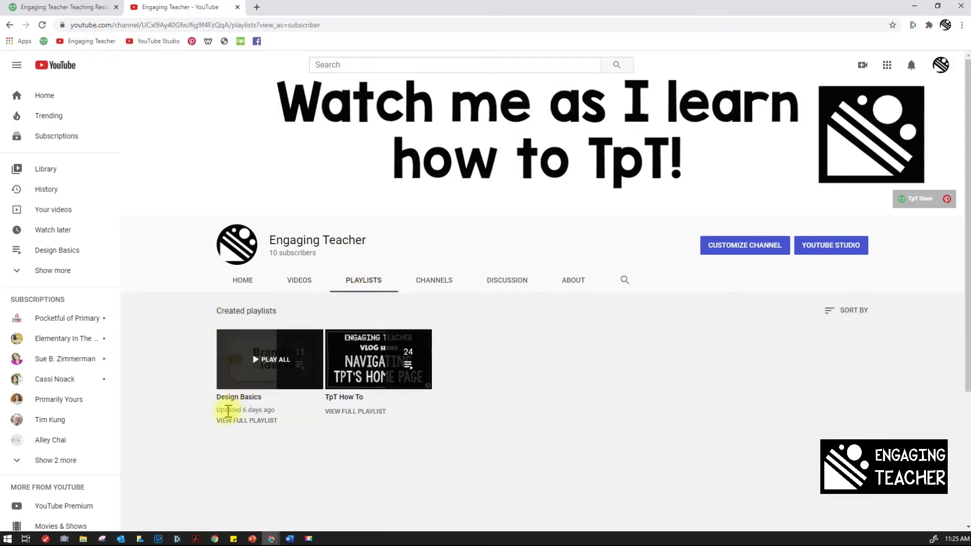
pyautogui.moveTo(251, 367)
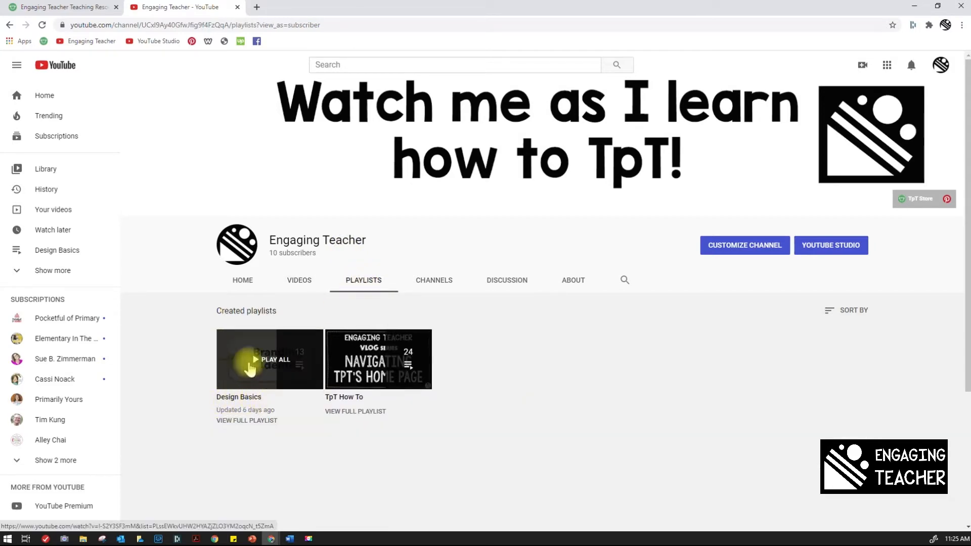
pyautogui.click(268, 359)
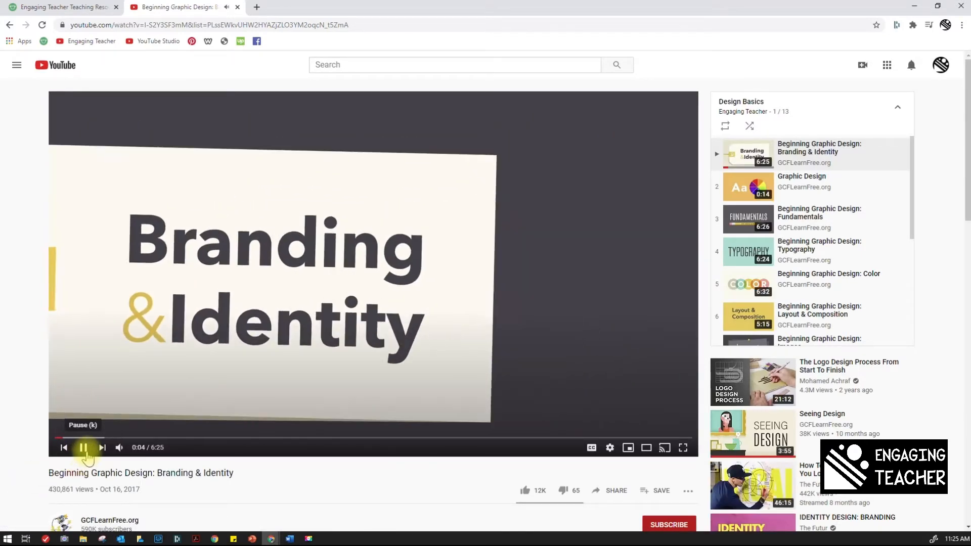
# - Pause the Beginning Graphic Design: Branding & Identity video and scroll down
pyautogui.click(83, 447)
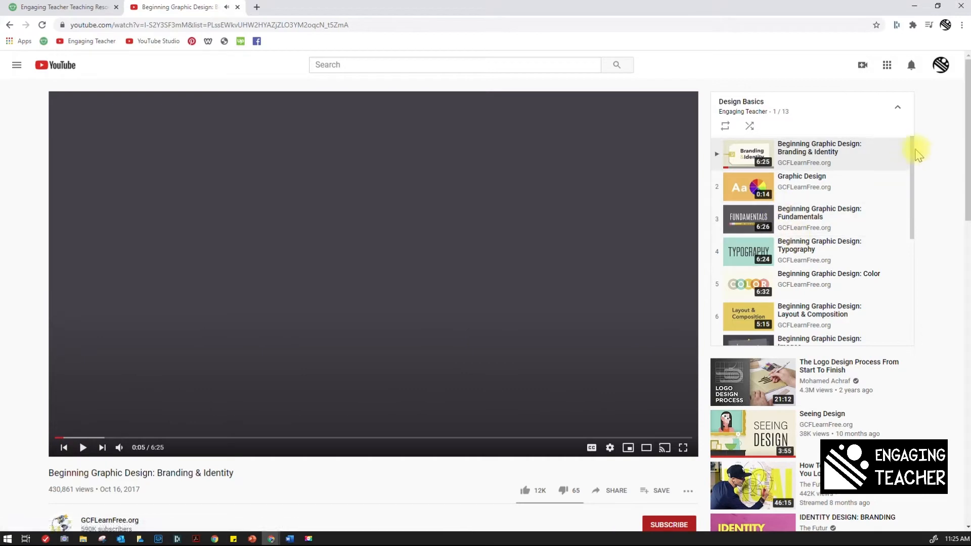
pyautogui.scroll(-3)
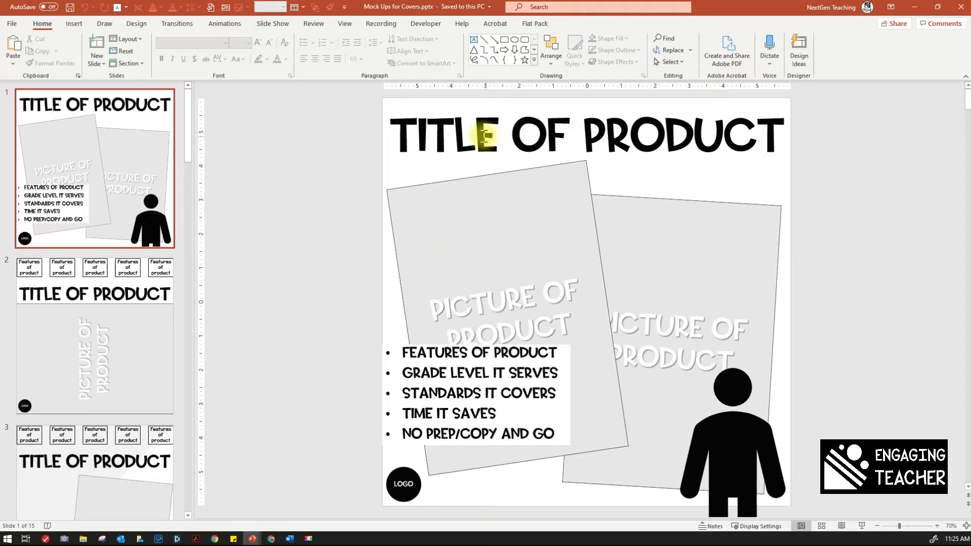
pyautogui.moveTo(507, 243)
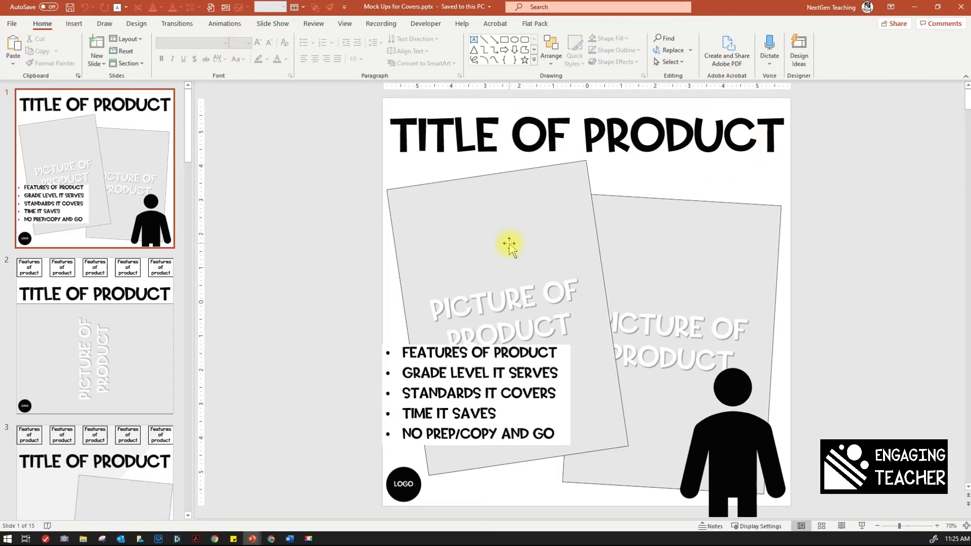
pyautogui.moveTo(751, 389)
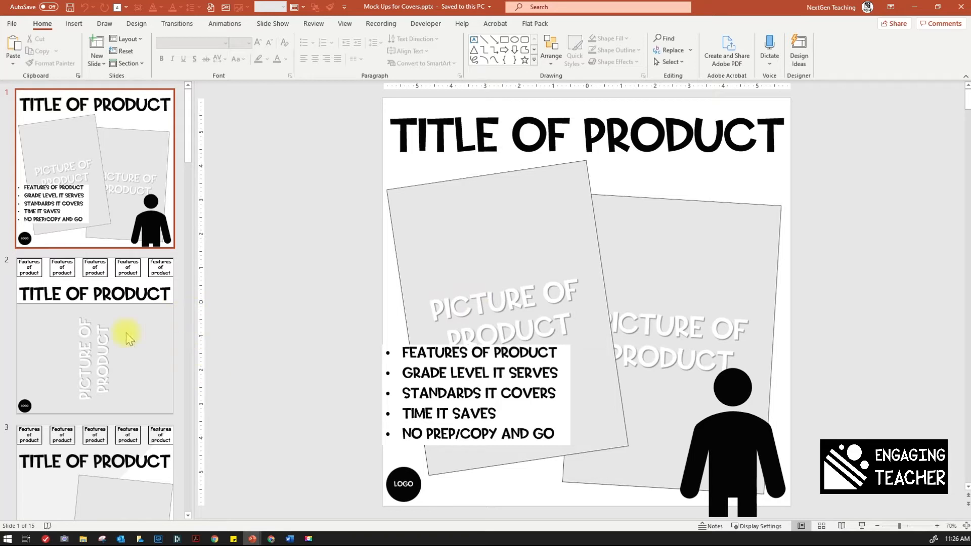
pyautogui.moveTo(127, 339)
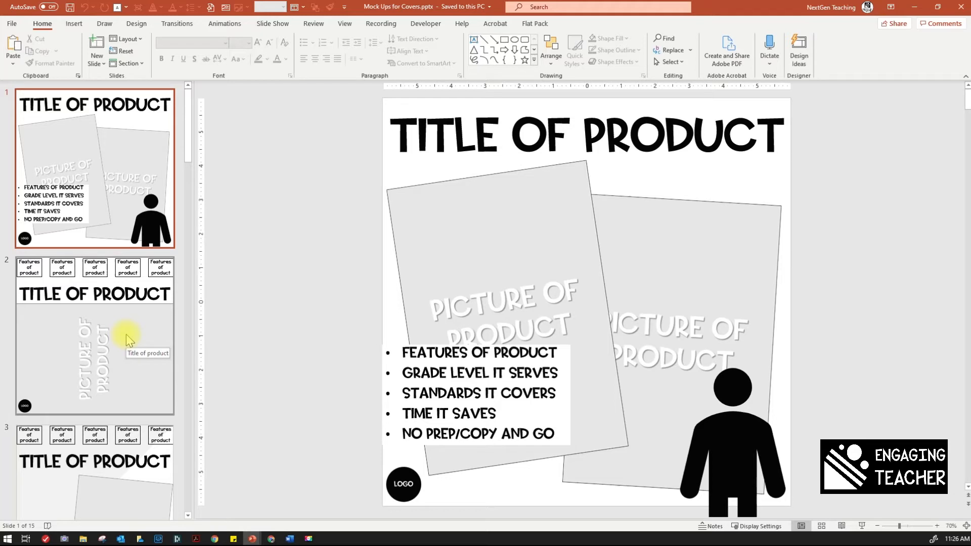
# - Browse mock-up slides 2, 5 and 6 of Mock Ups for Covers, then show the Slide Show tools
pyautogui.click(94, 334)
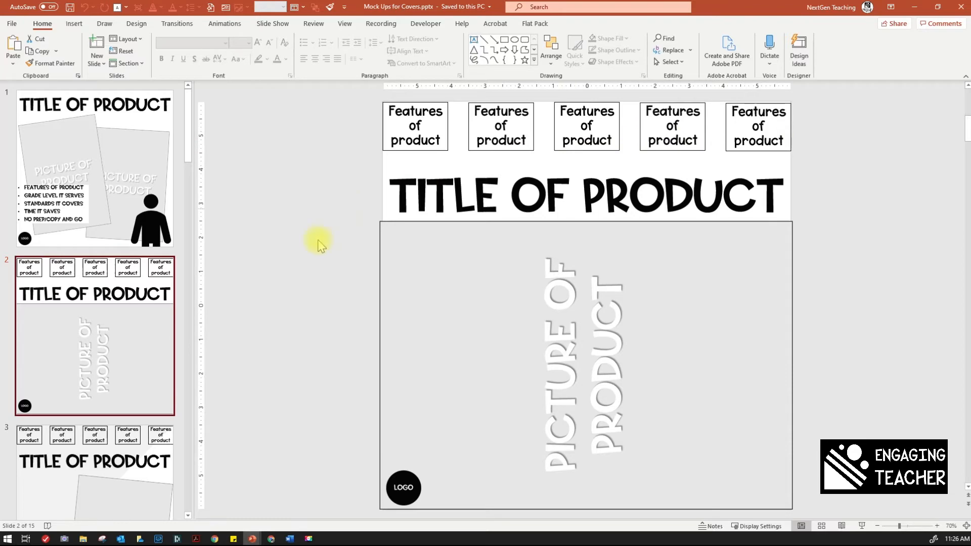
pyautogui.scroll(-3)
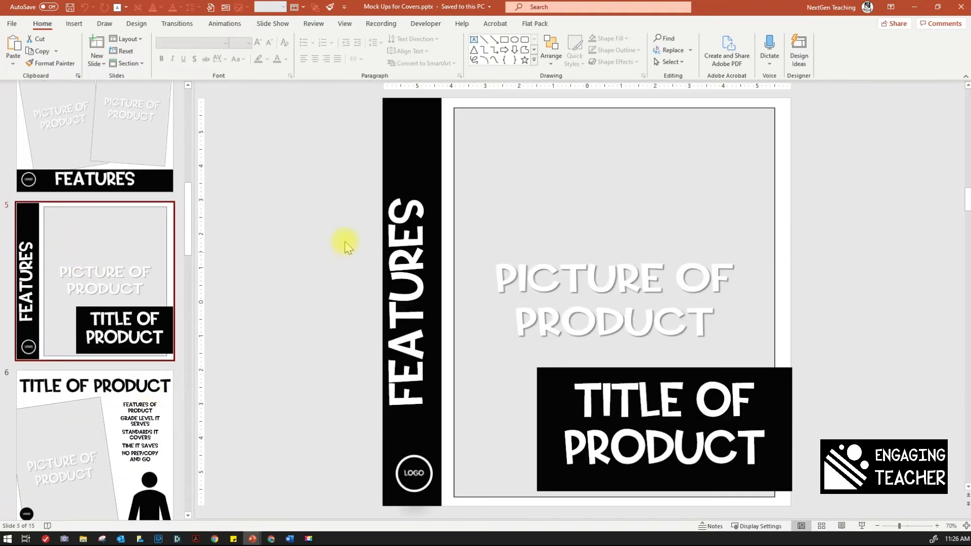
pyautogui.moveTo(405, 334)
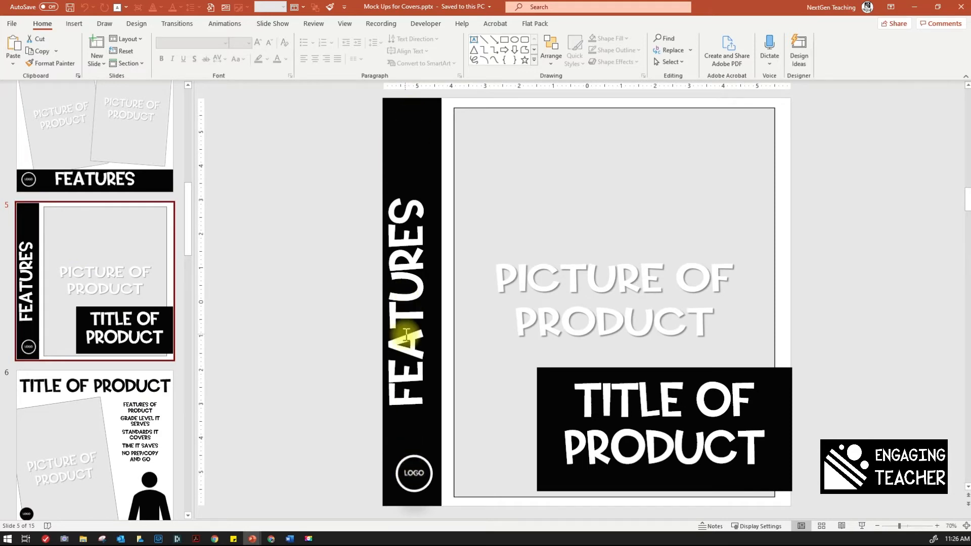
pyautogui.moveTo(637, 215)
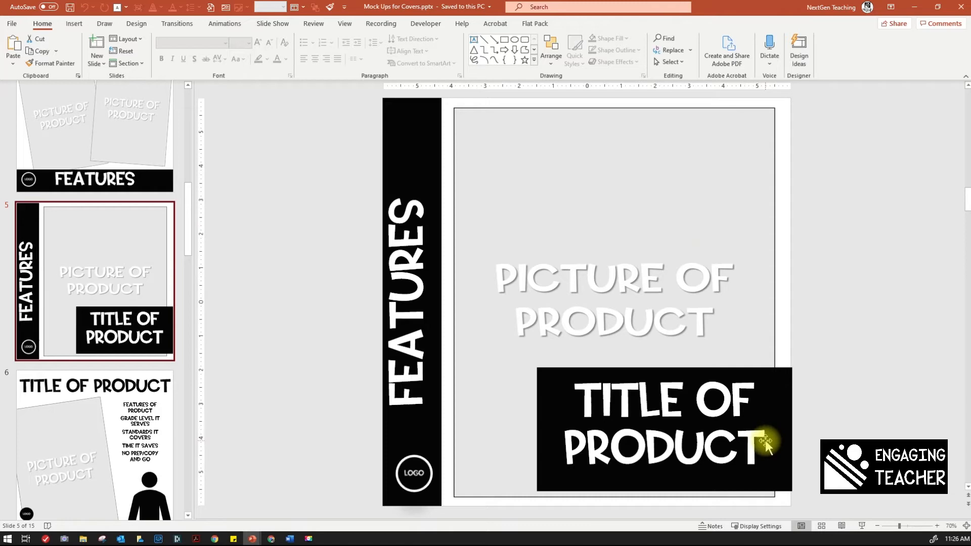
pyautogui.click(94, 330)
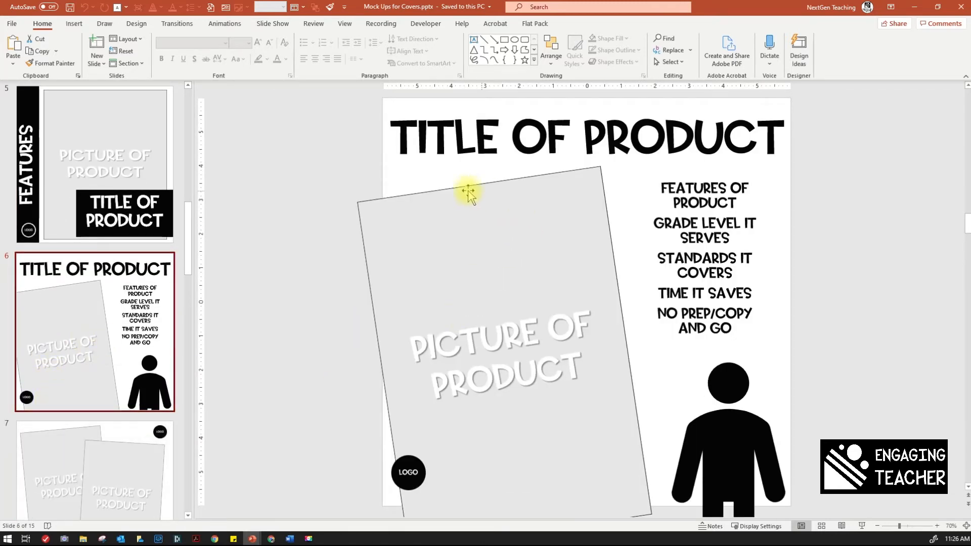
pyautogui.scroll(-3)
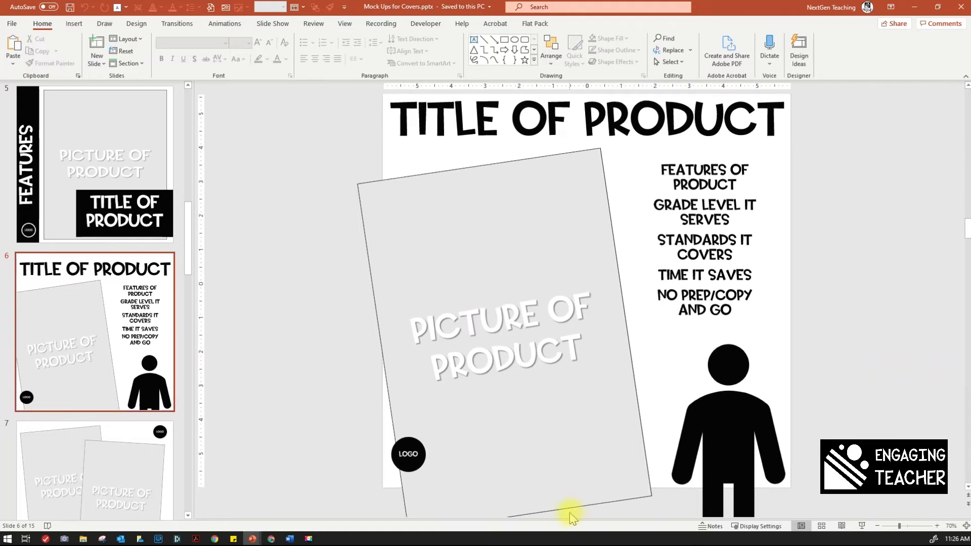
pyautogui.moveTo(796, 215)
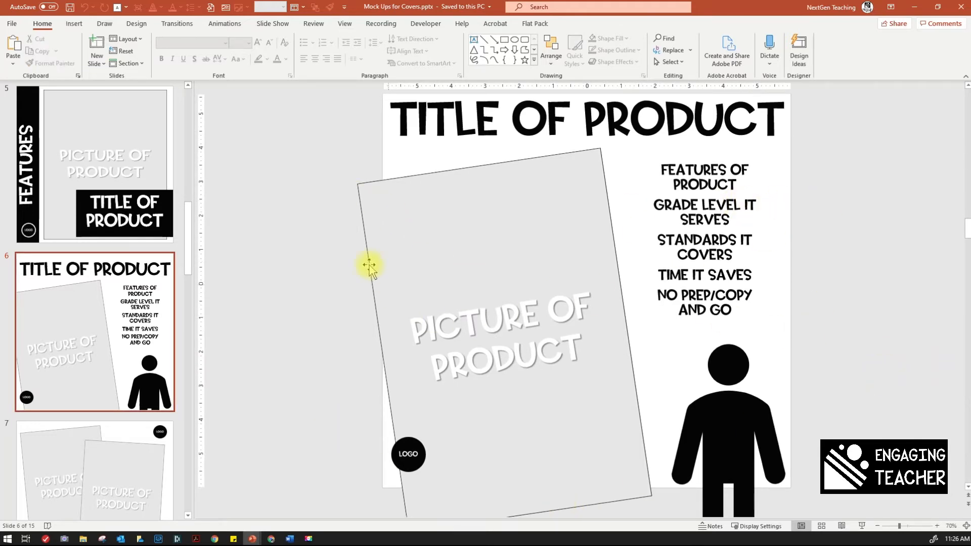
pyautogui.click(272, 23)
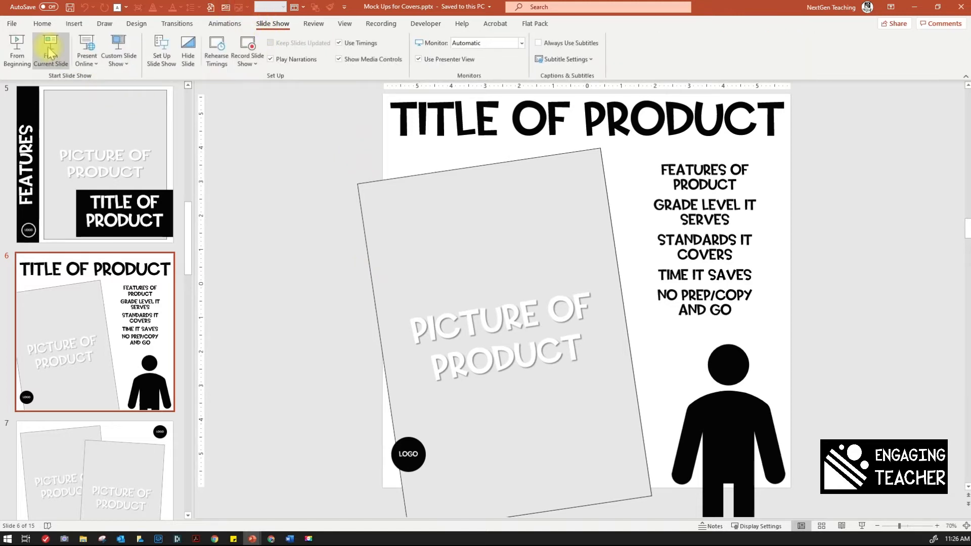
pyautogui.scroll(-3)
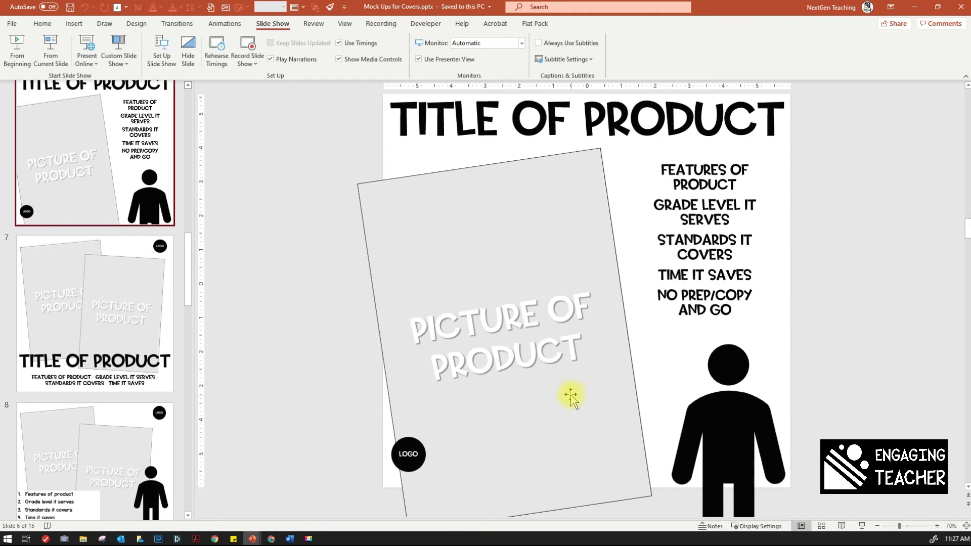
pyautogui.moveTo(101, 326)
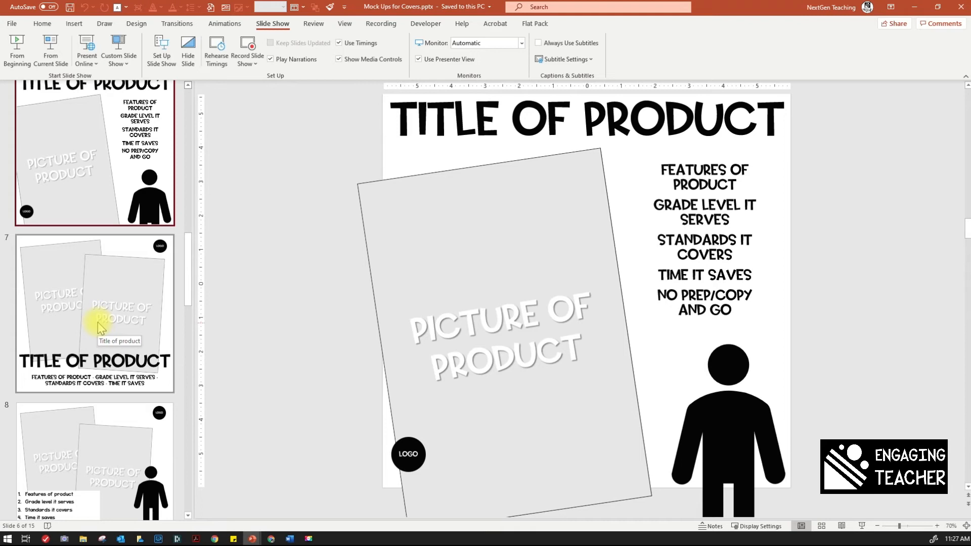
# - Step through cover template slides 7, 8, 9 and 12 to slide 13's picture-only layout
pyautogui.click(93, 313)
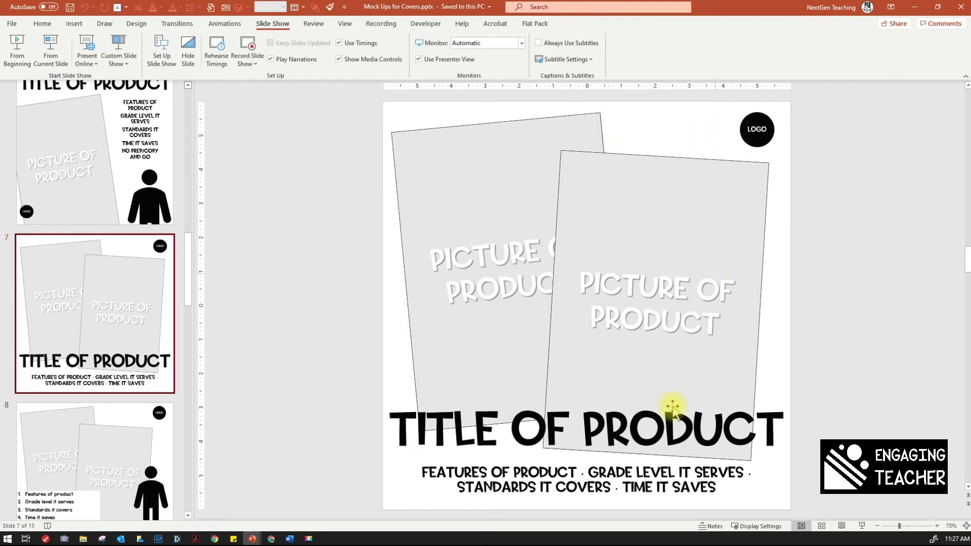
pyautogui.moveTo(722, 489)
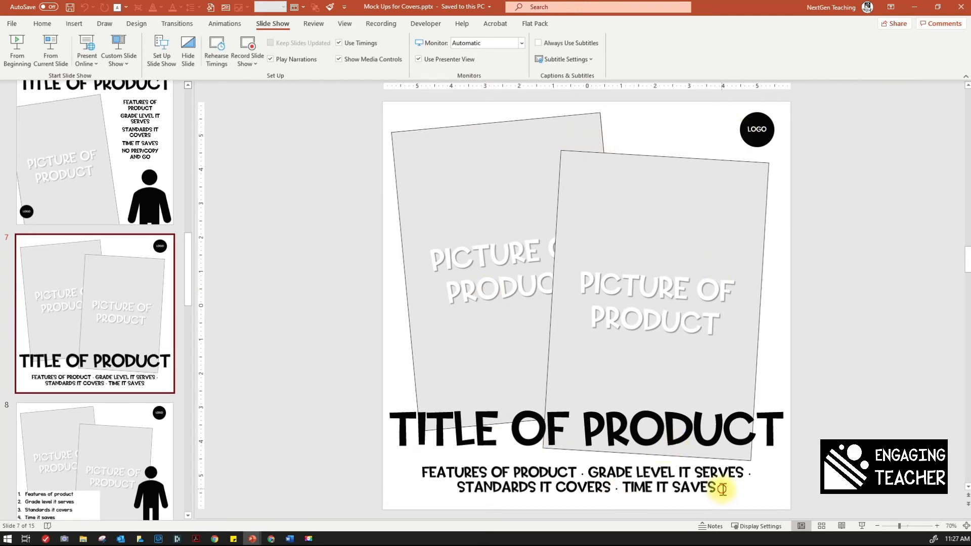
pyautogui.moveTo(880, 437)
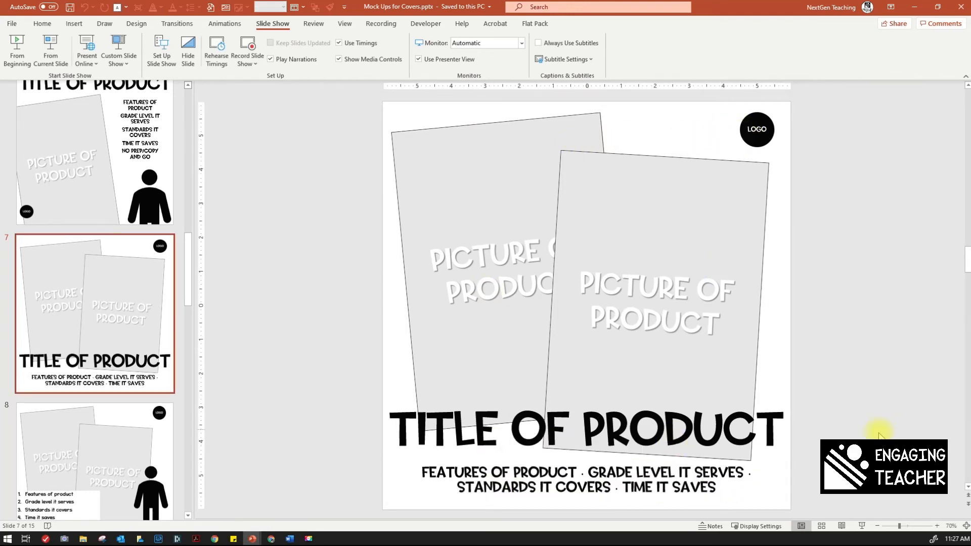
pyautogui.click(95, 294)
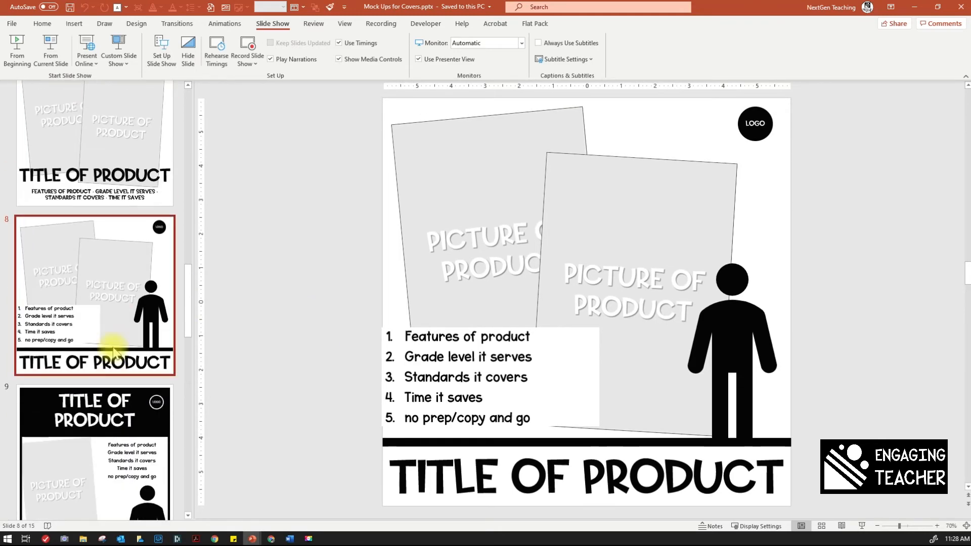
pyautogui.click(94, 402)
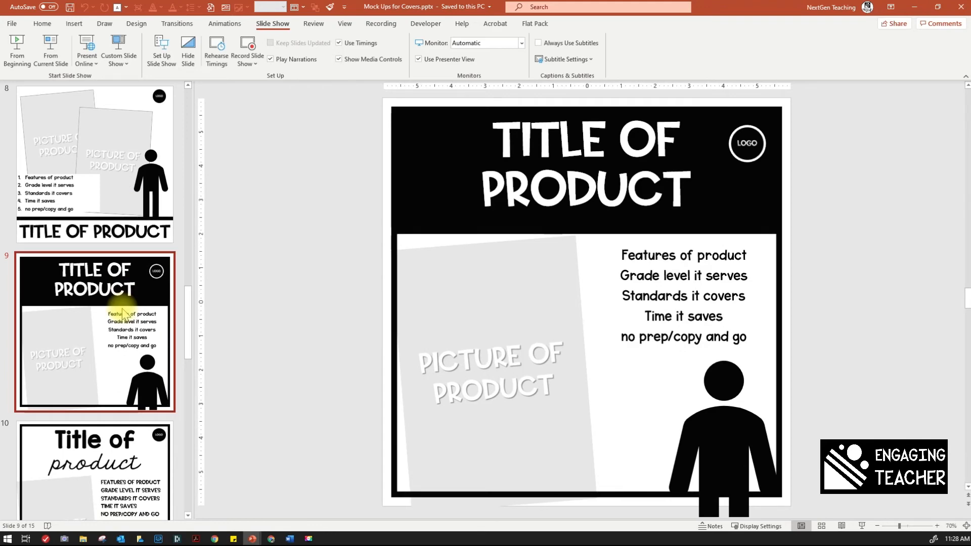
pyautogui.click(94, 332)
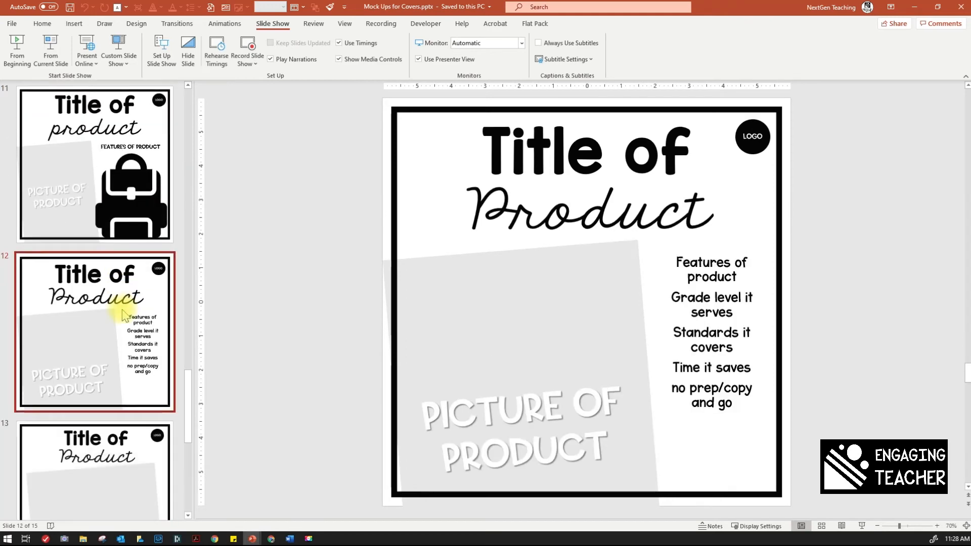
pyautogui.click(94, 347)
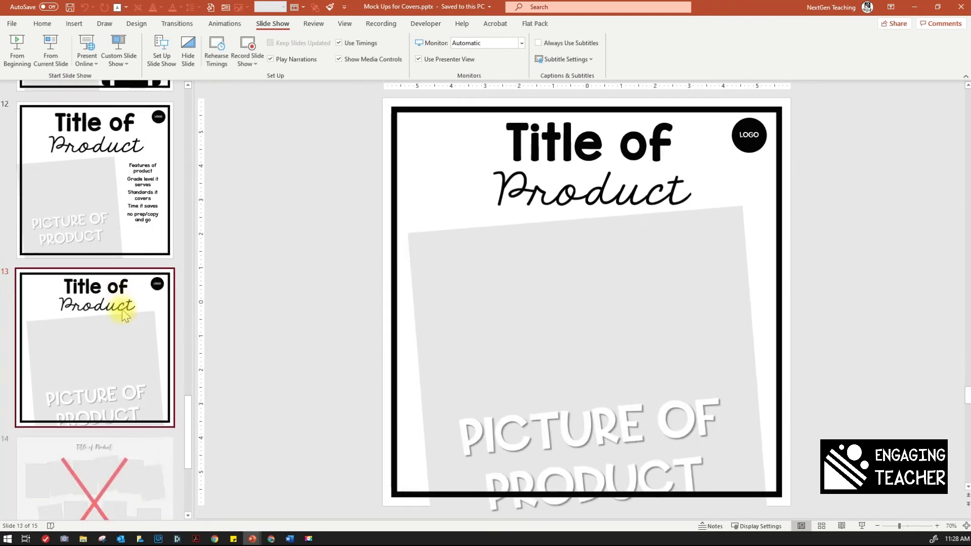
# - Show slide 14's crossed-out collage and zoom out to 63% so it fits
pyautogui.click(94, 331)
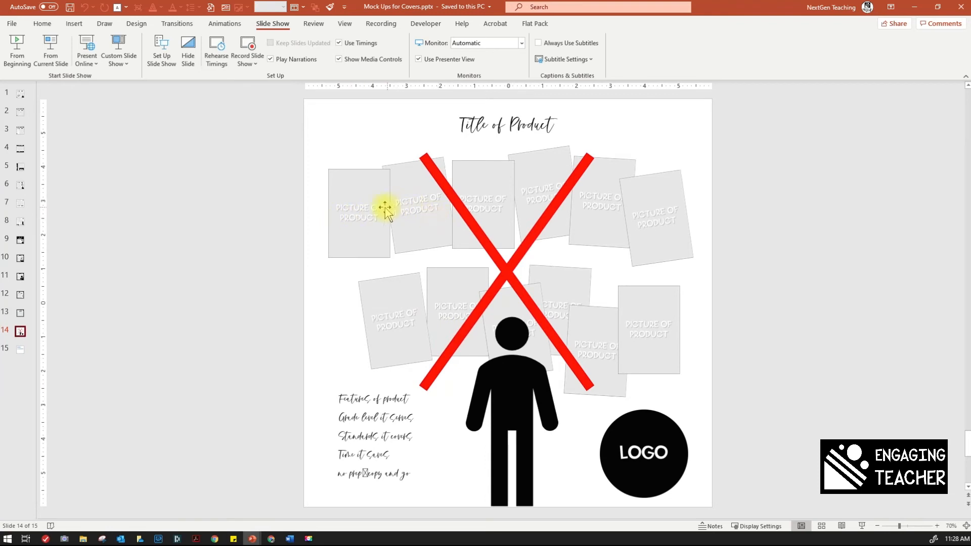
pyautogui.moveTo(591, 221)
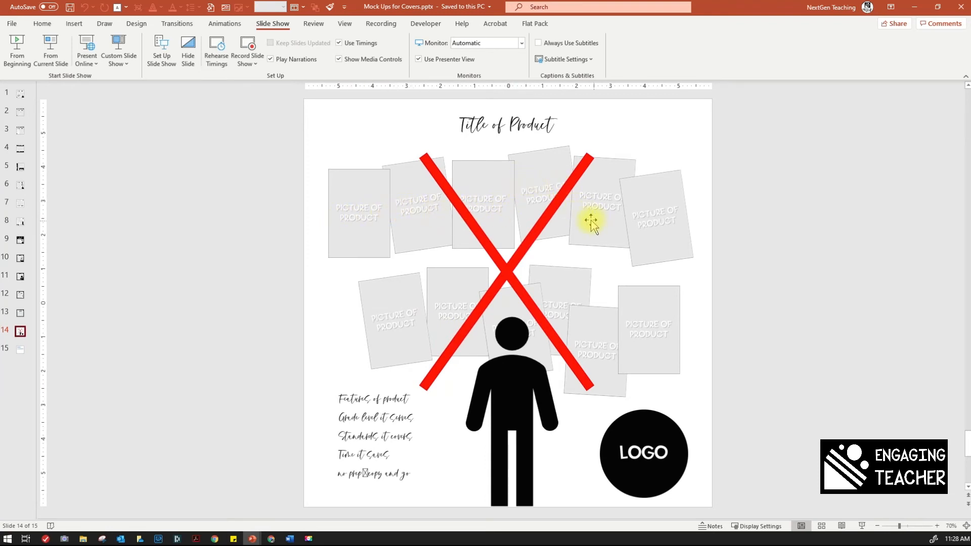
pyautogui.moveTo(573, 304)
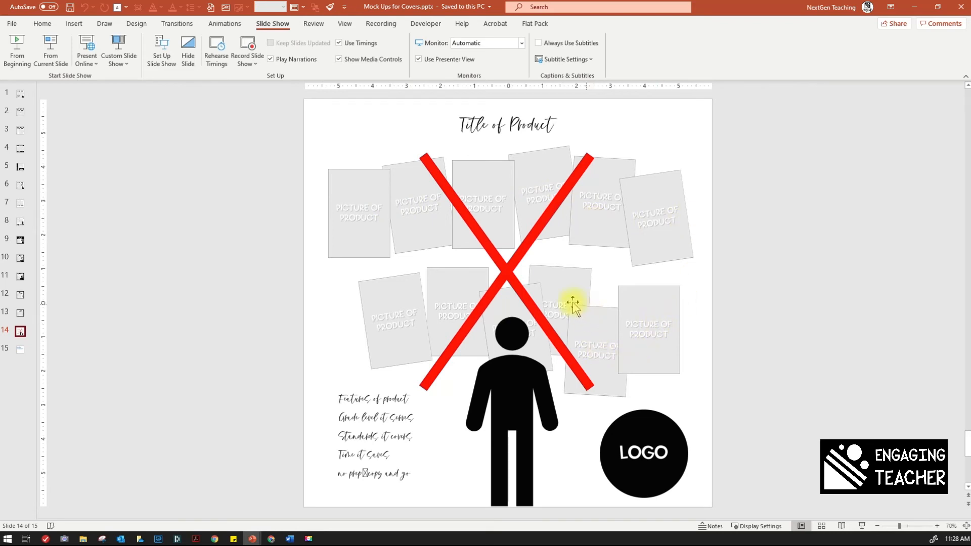
pyautogui.moveTo(362, 310)
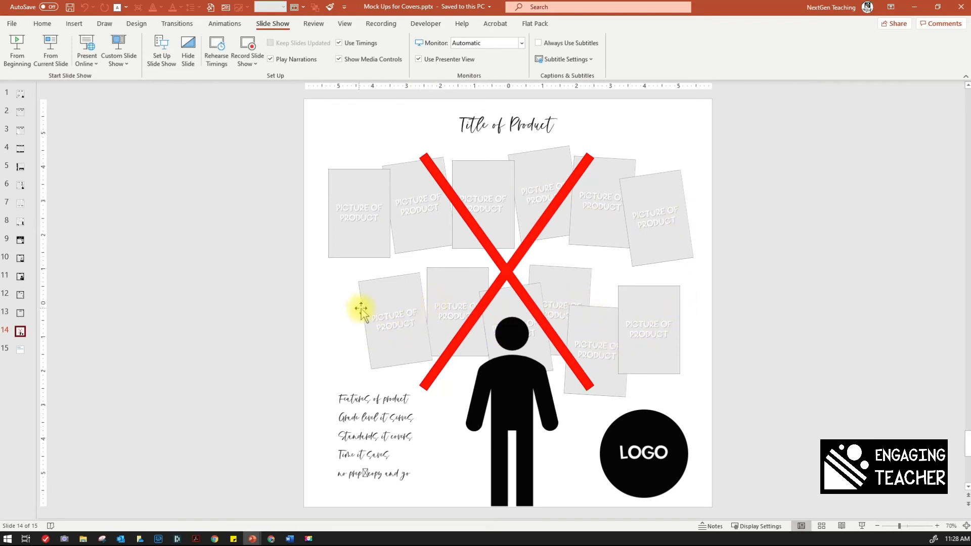
pyautogui.moveTo(588, 213)
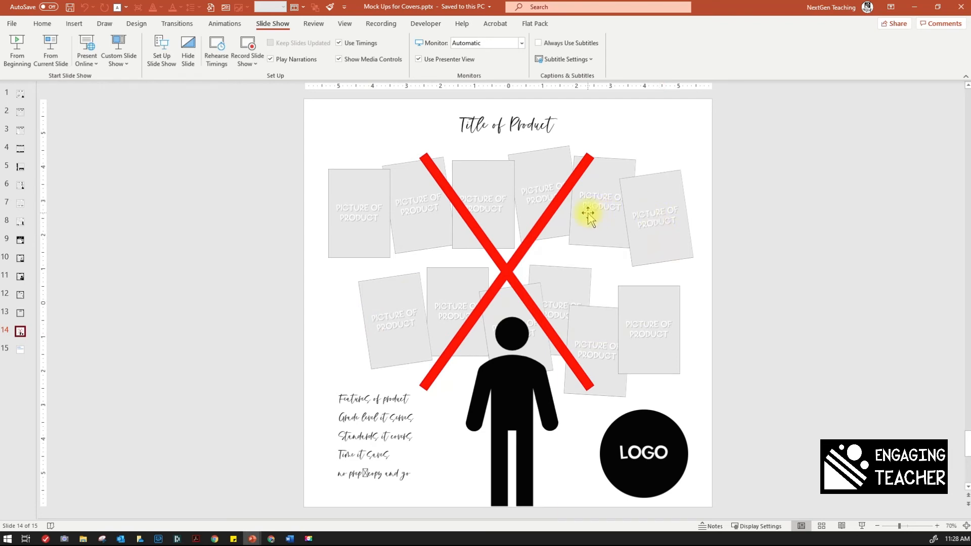
pyautogui.moveTo(665, 236)
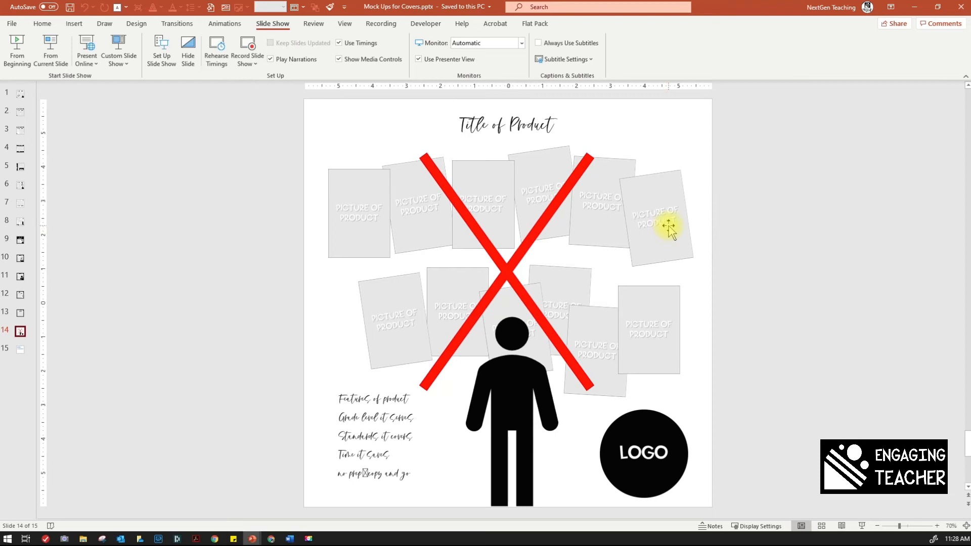
pyautogui.moveTo(621, 217)
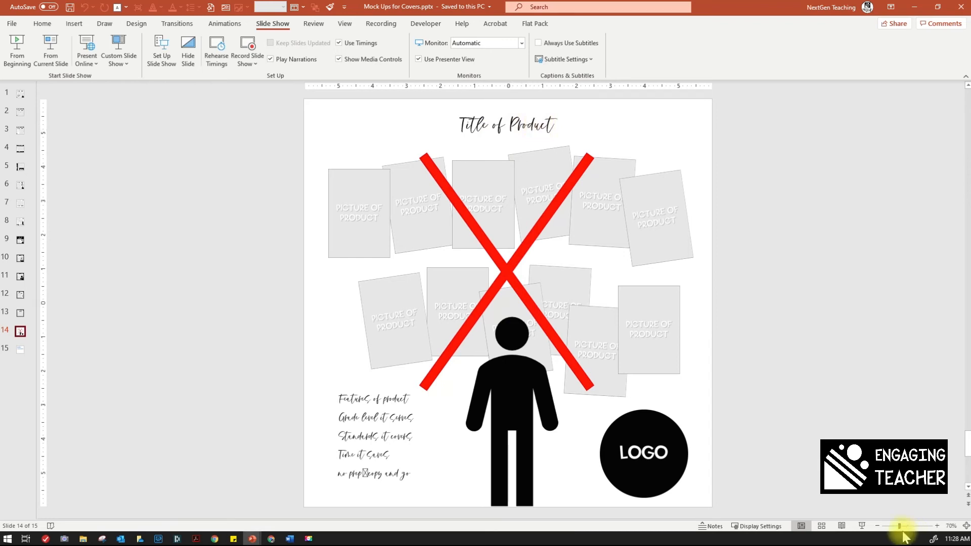
pyautogui.moveTo(901, 525); pyautogui.dragTo(885, 525)
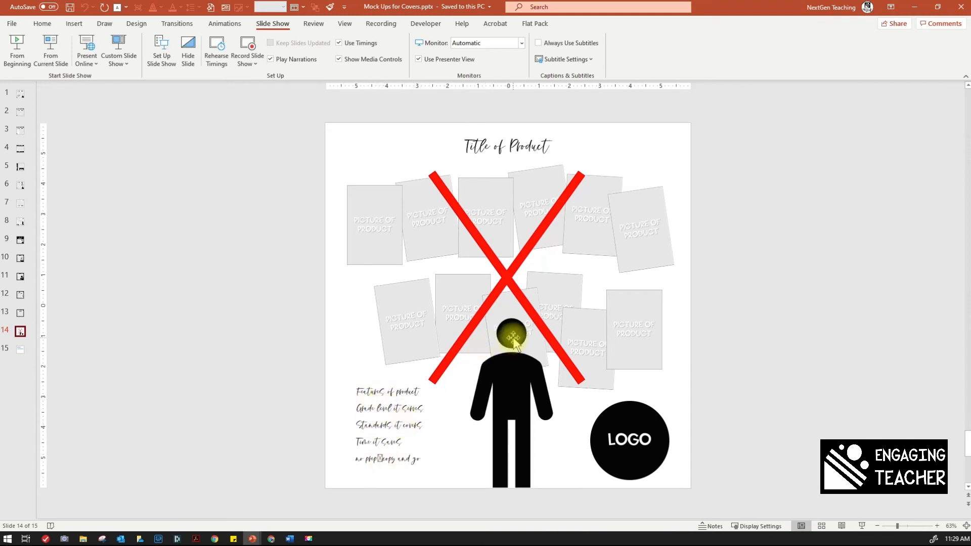
pyautogui.click(511, 344)
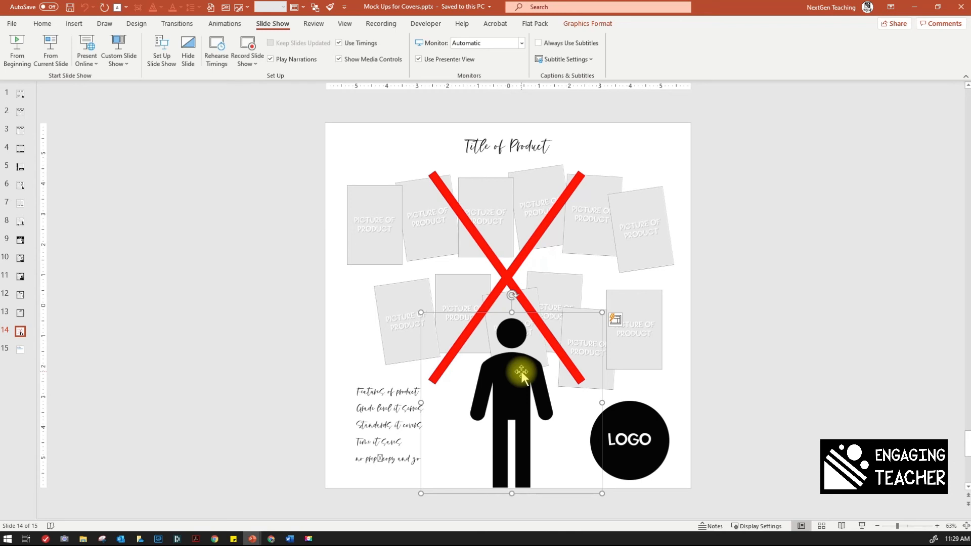
pyautogui.moveTo(693, 458)
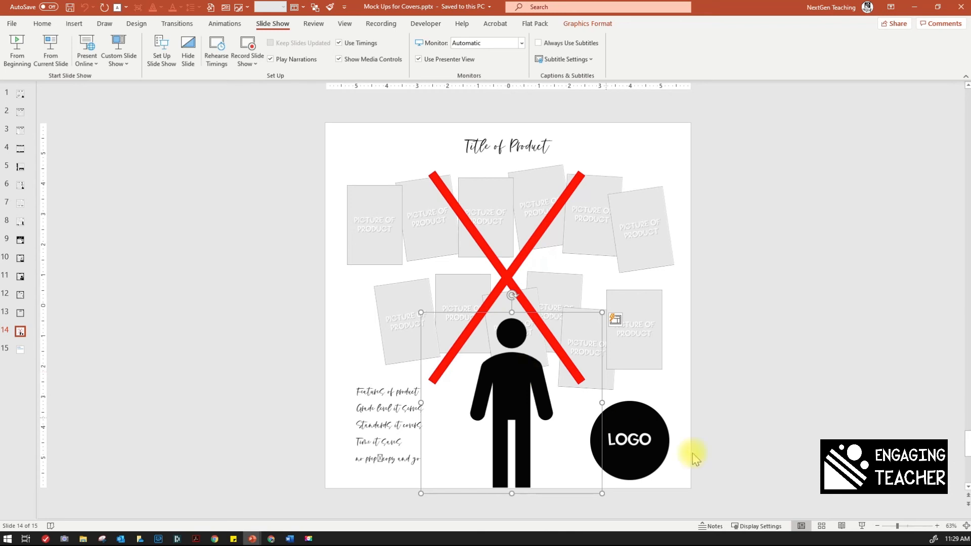
pyautogui.click(630, 441)
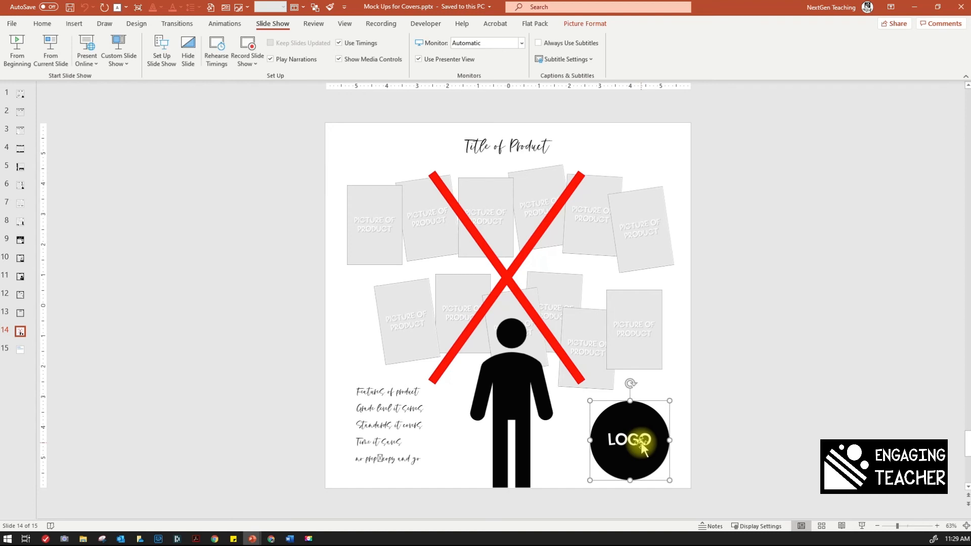
pyautogui.click(19, 296)
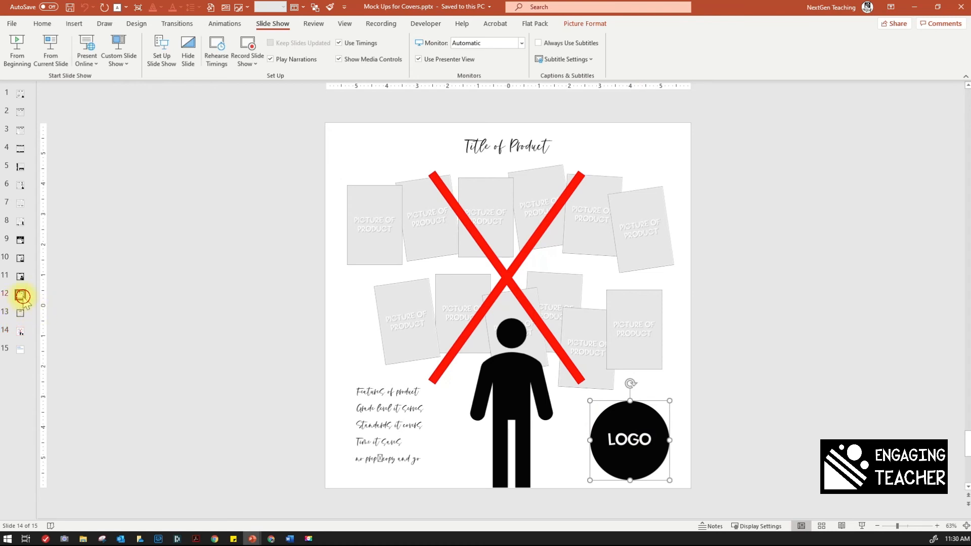
pyautogui.click(19, 295)
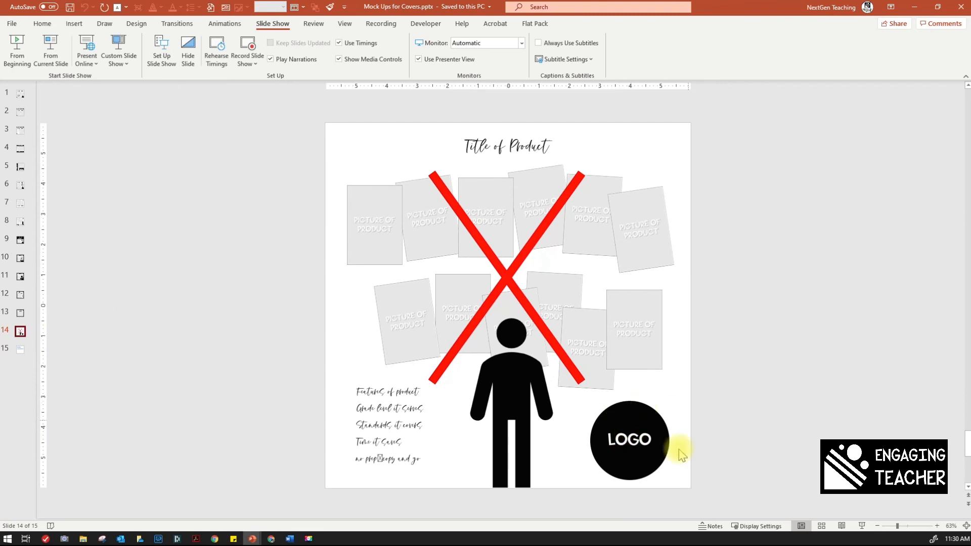
pyautogui.moveTo(257, 376)
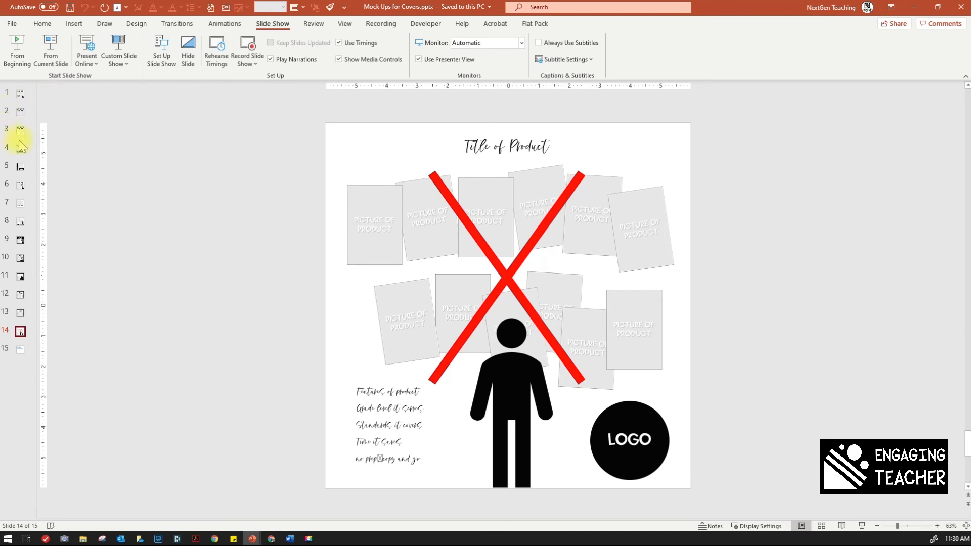
# - Move back through slides 3, 5, 6, 3 and 2, ending on slide 1
pyautogui.click(20, 130)
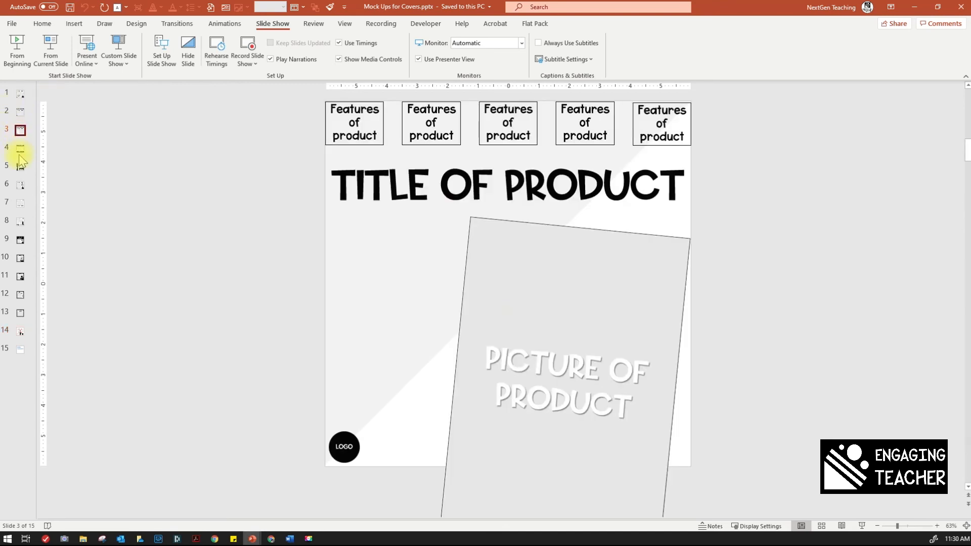
pyautogui.click(19, 167)
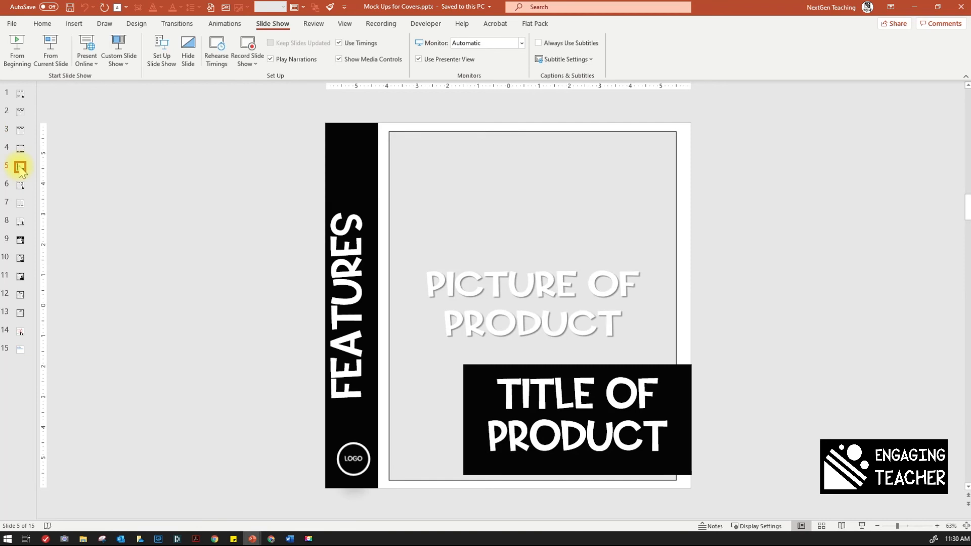
pyautogui.moveTo(20, 186)
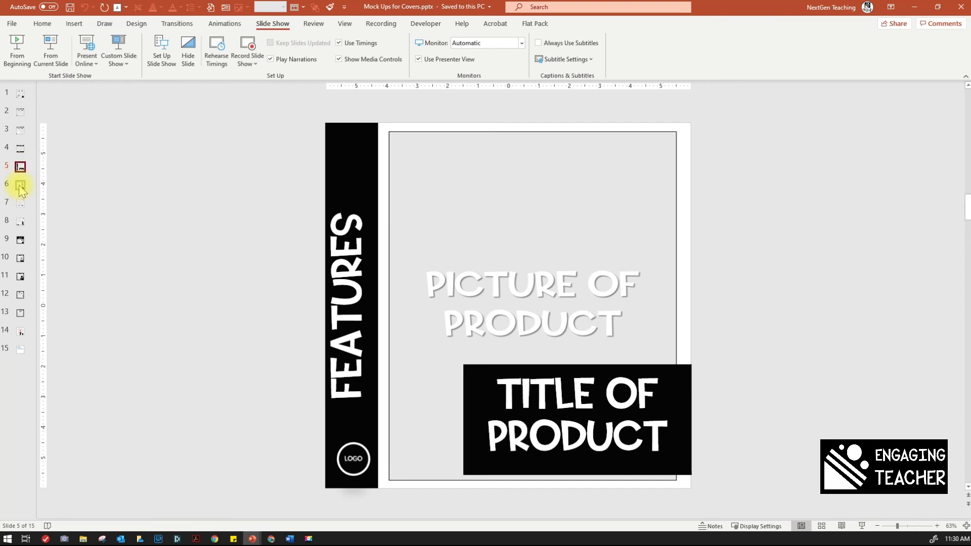
pyautogui.click(20, 186)
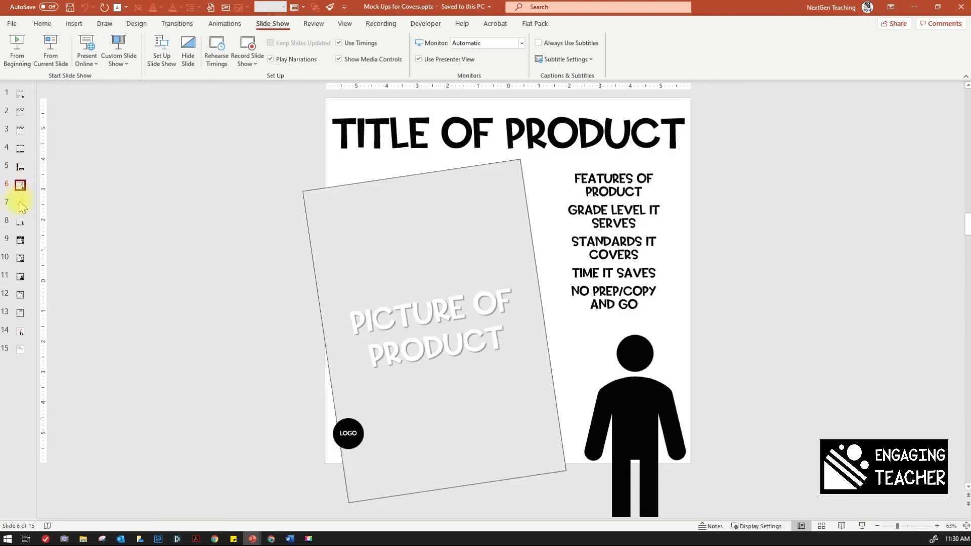
pyautogui.moveTo(19, 226)
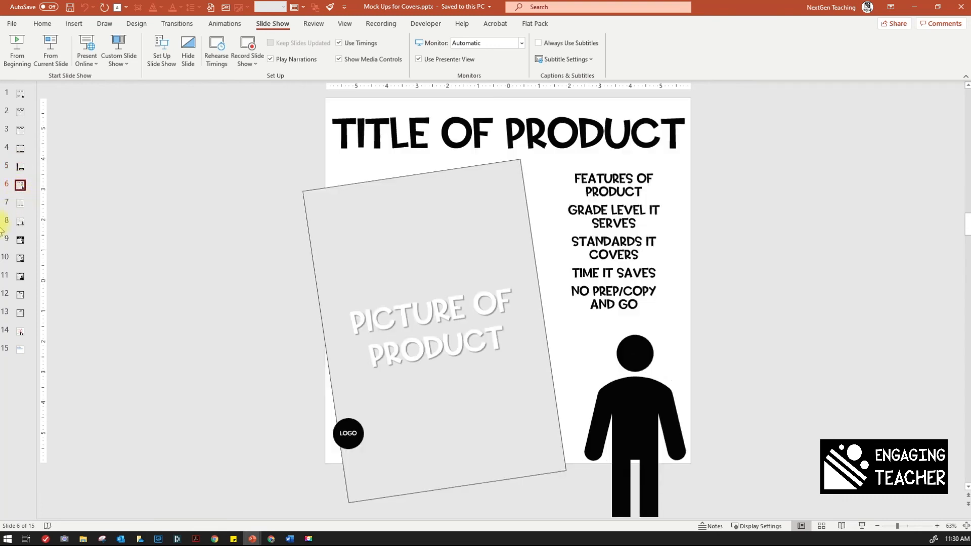
pyautogui.click(19, 204)
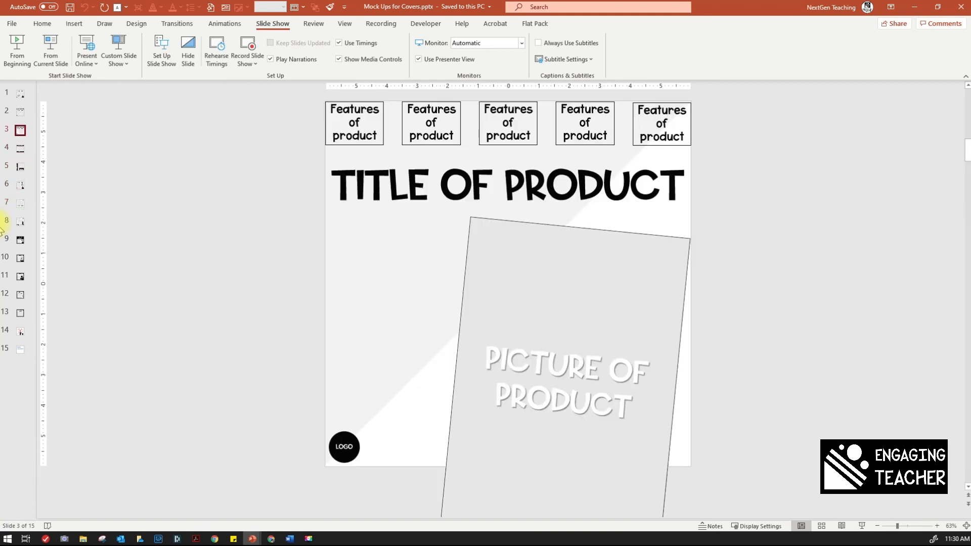
pyautogui.click(20, 112)
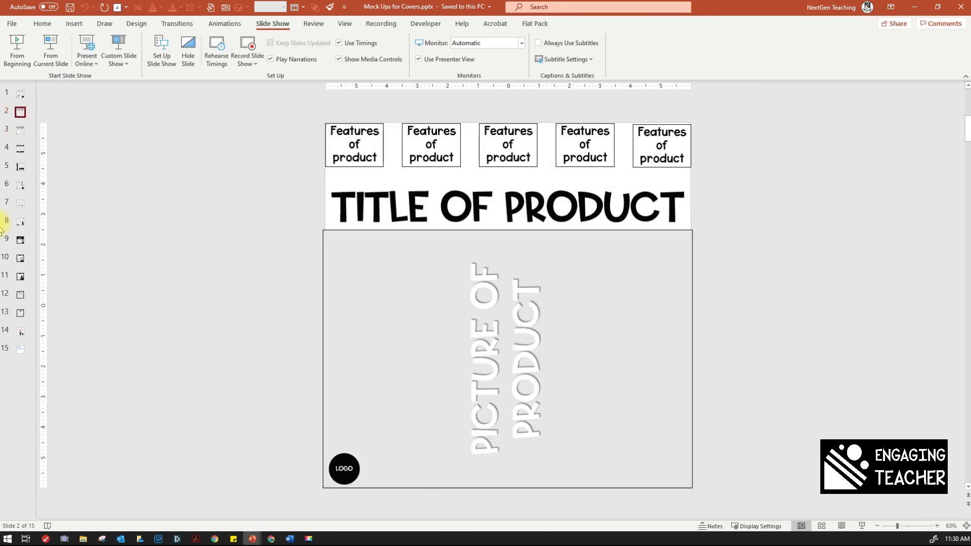
pyautogui.click(19, 94)
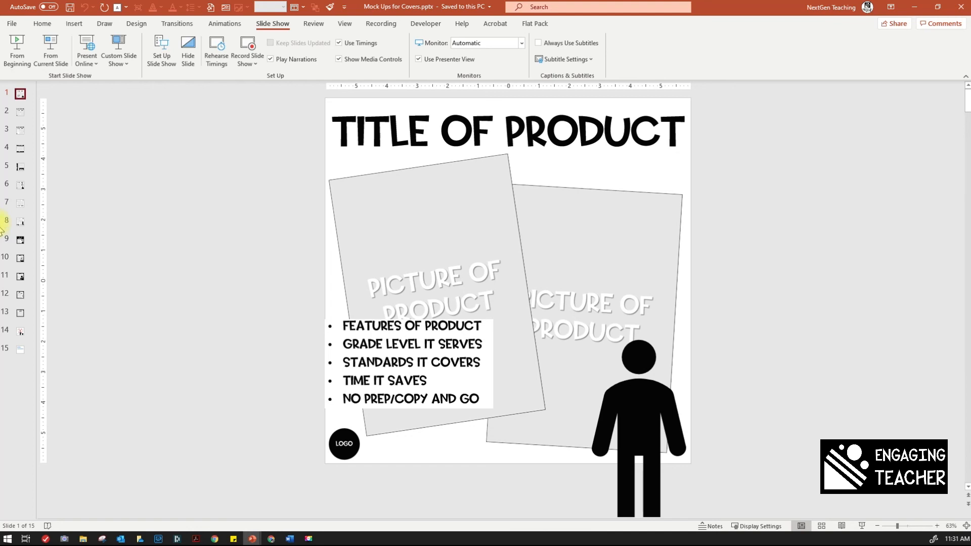
pyautogui.moveTo(5, 220)
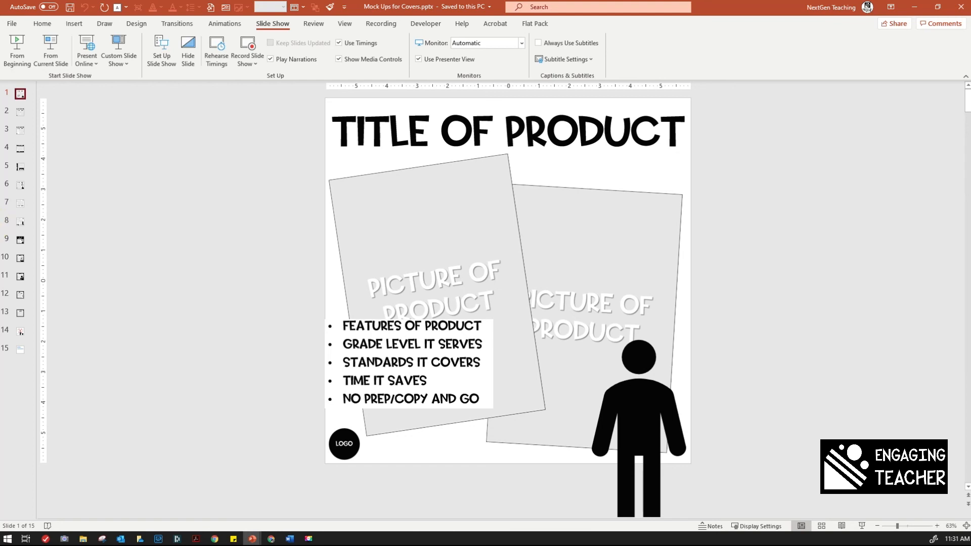